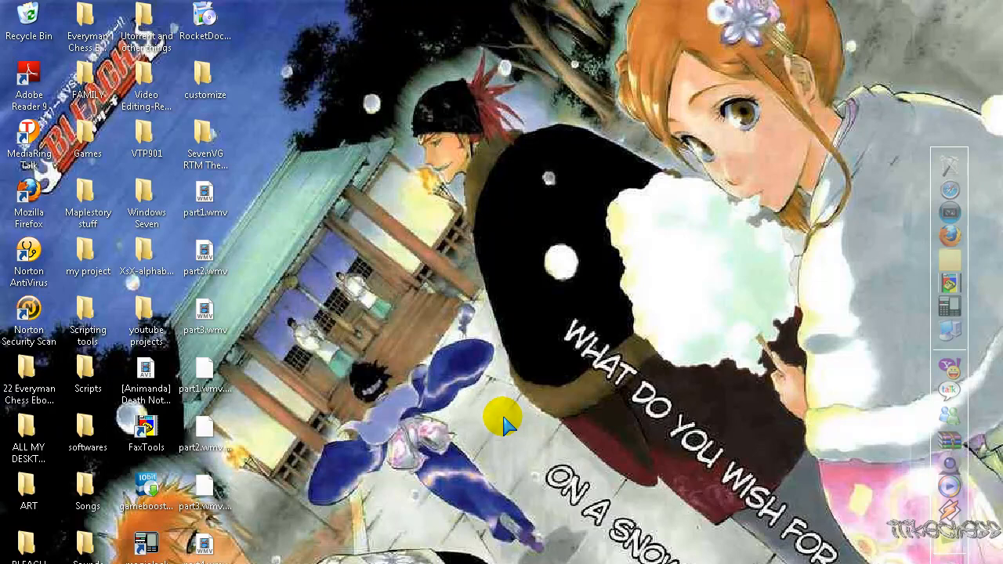
mouse_move(482, 426)
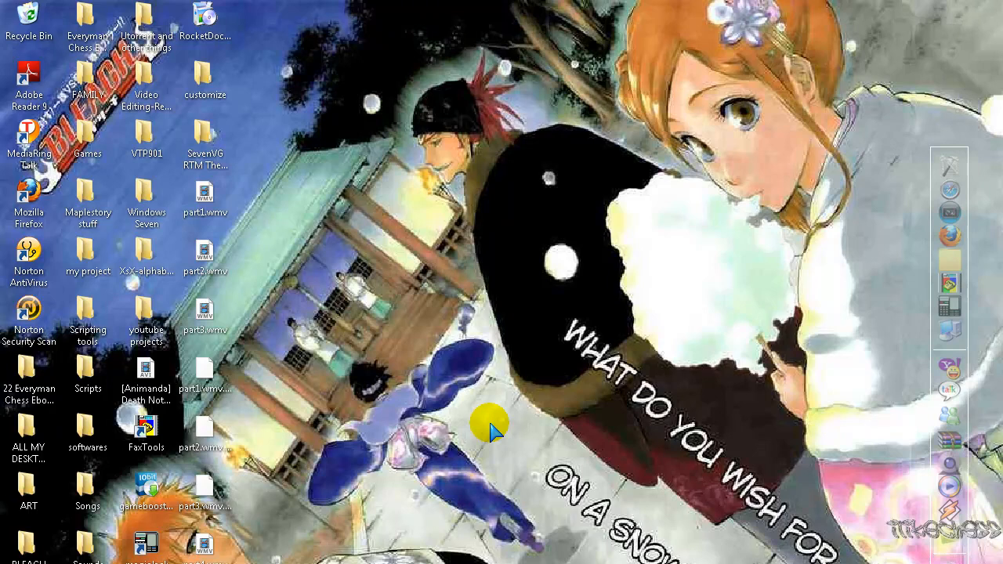
mouse_move(509, 451)
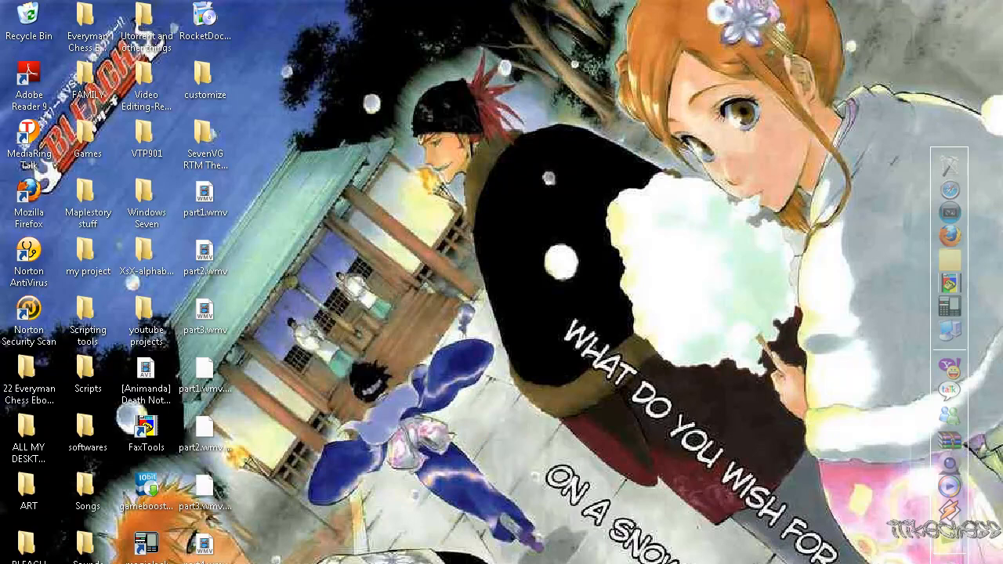
mouse_move(382, 225)
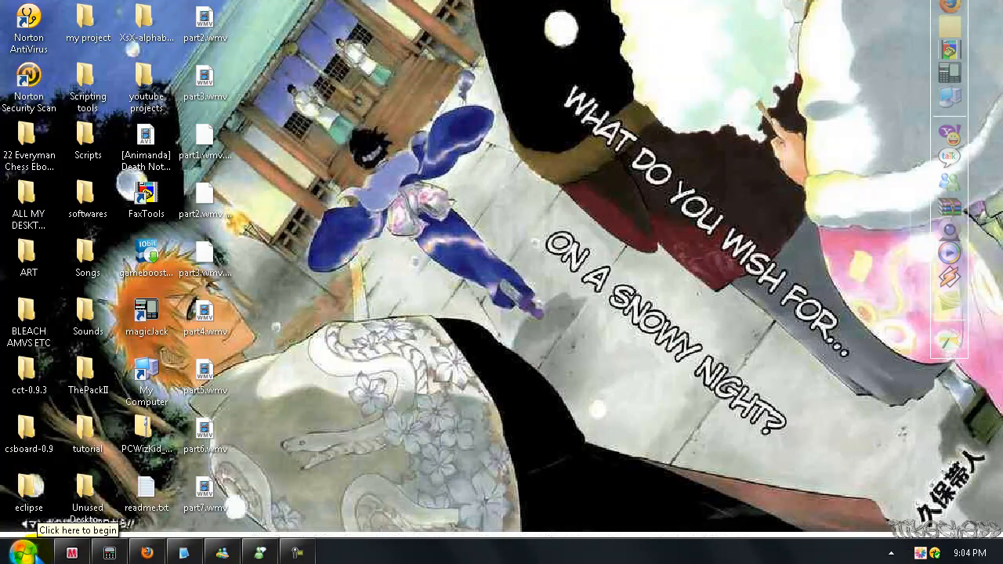
- Check the right-click actions currently available for the part1.wmv file
left_click(16, 542)
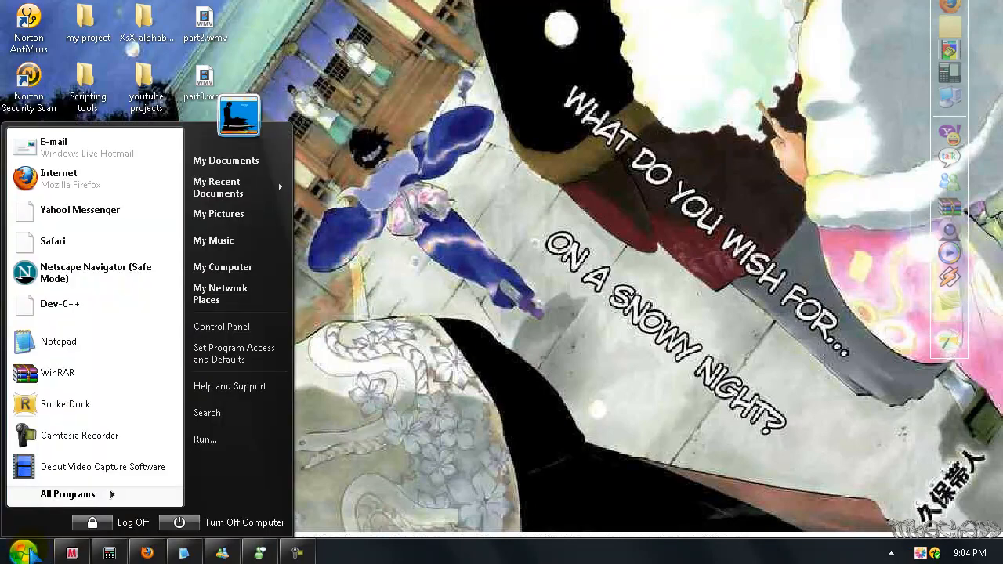
left_click(69, 495)
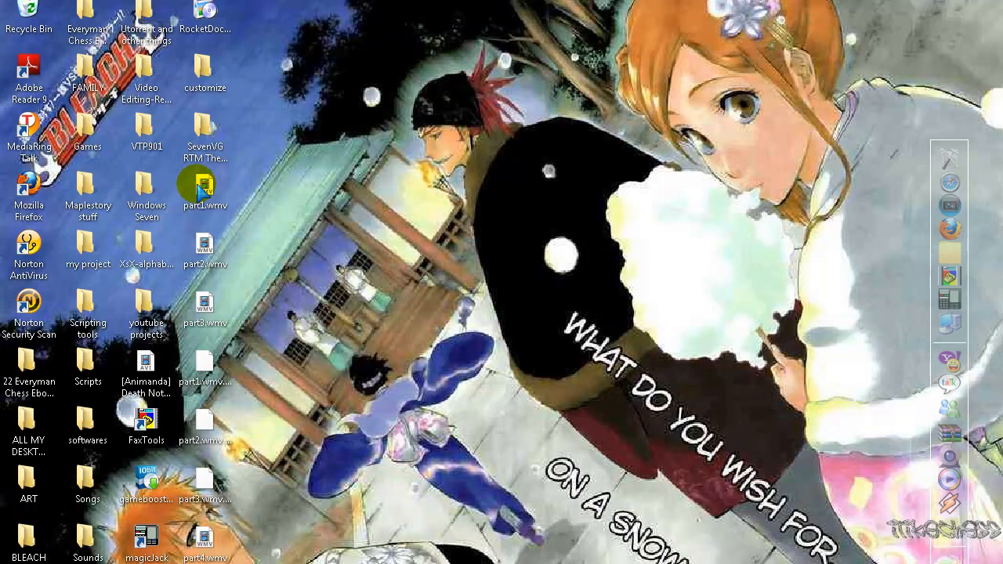
left_click(204, 185)
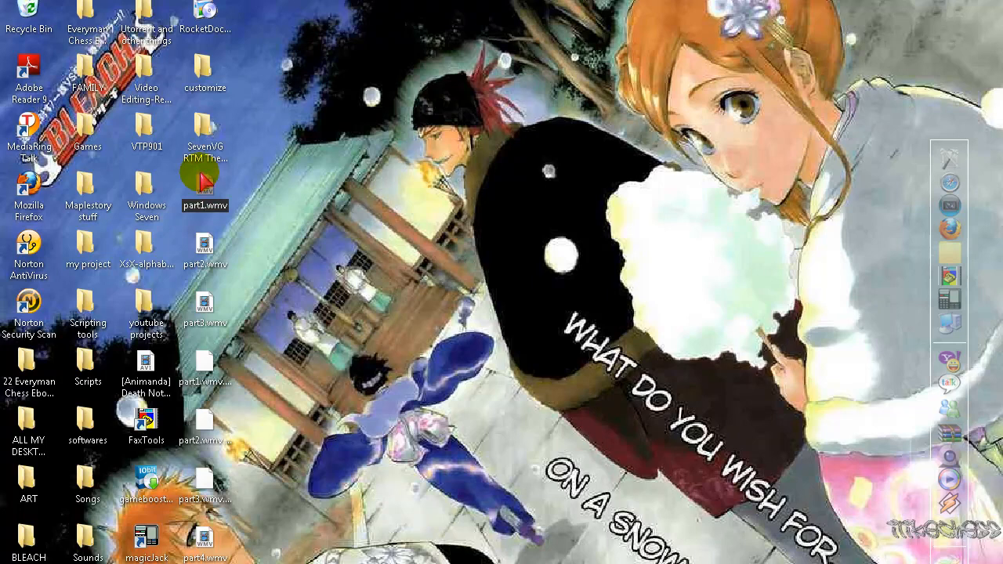
right_click(204, 180)
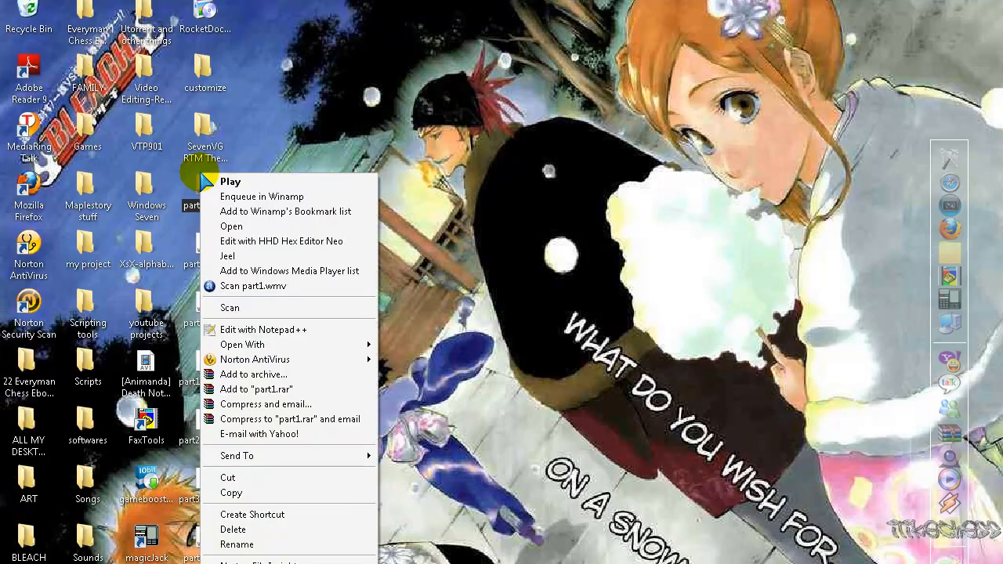
mouse_move(257, 269)
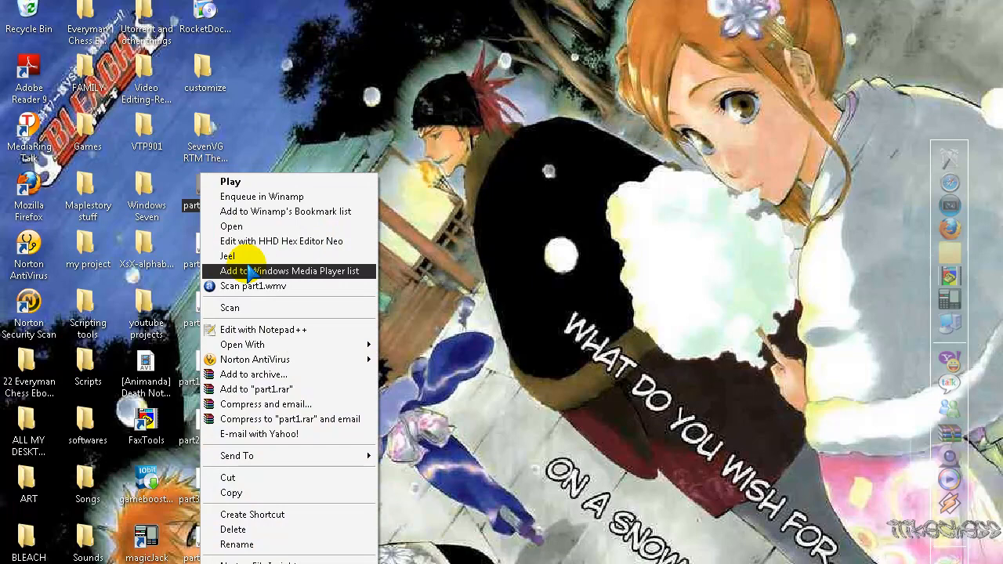
mouse_move(260, 257)
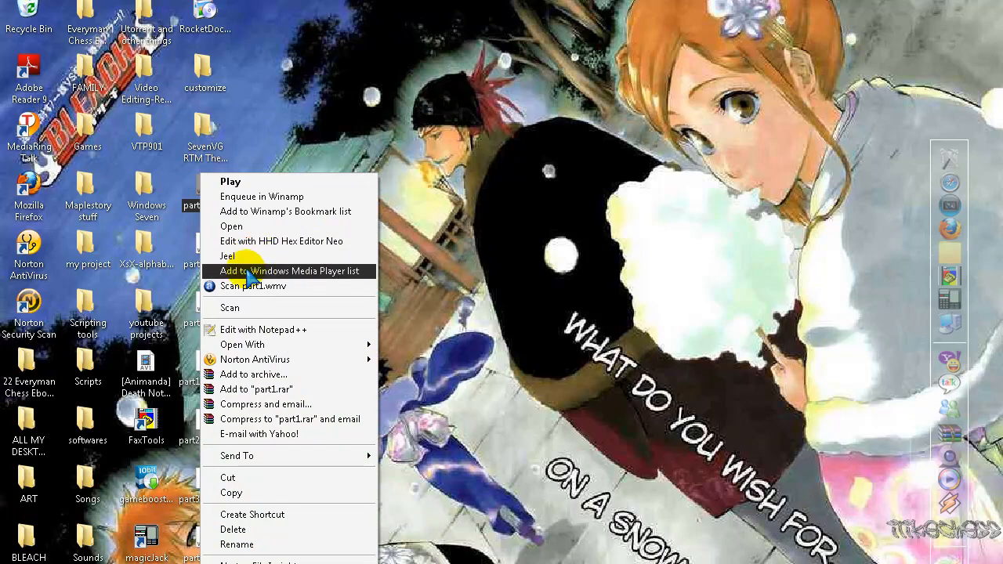
mouse_move(243, 260)
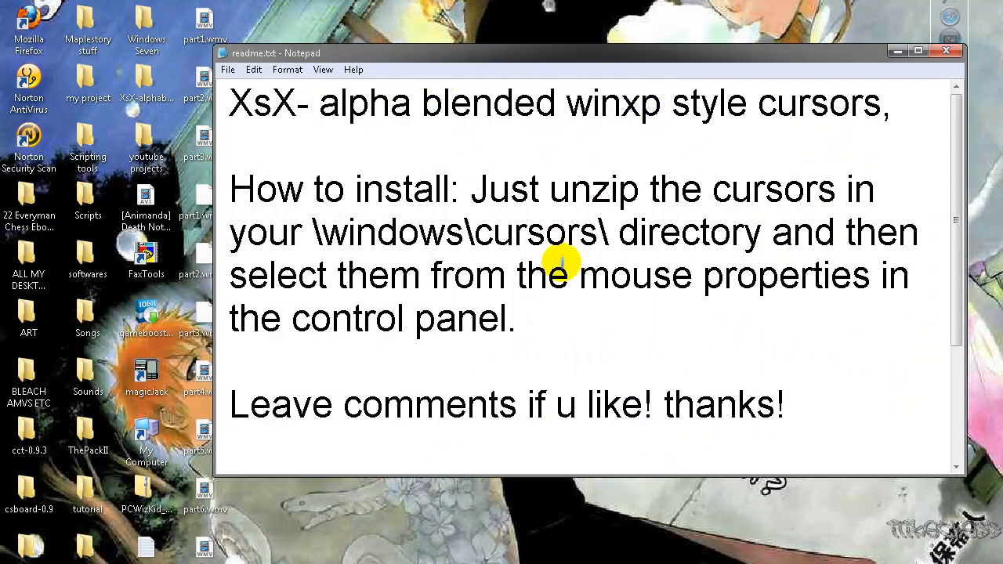
mouse_move(785, 164)
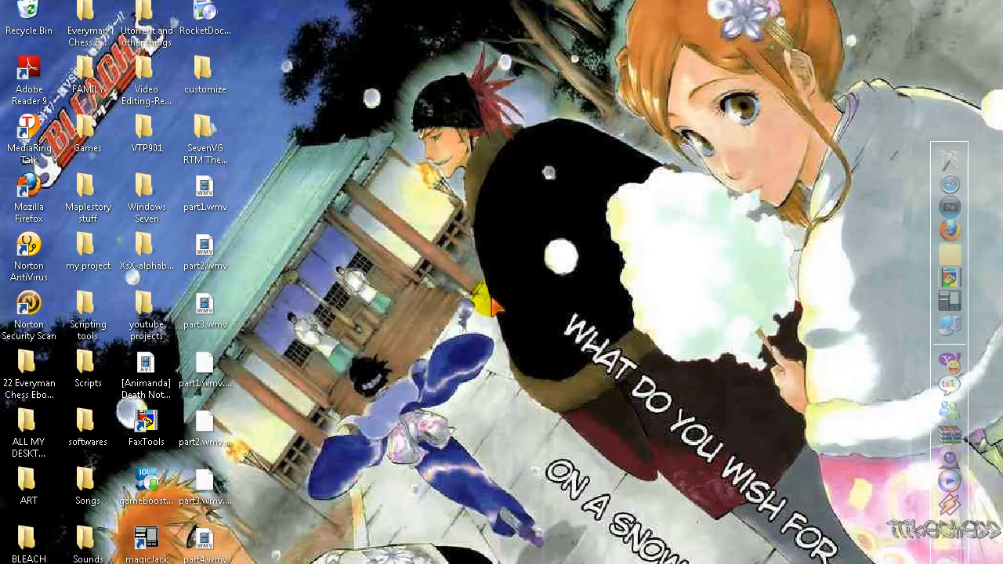
mouse_move(484, 321)
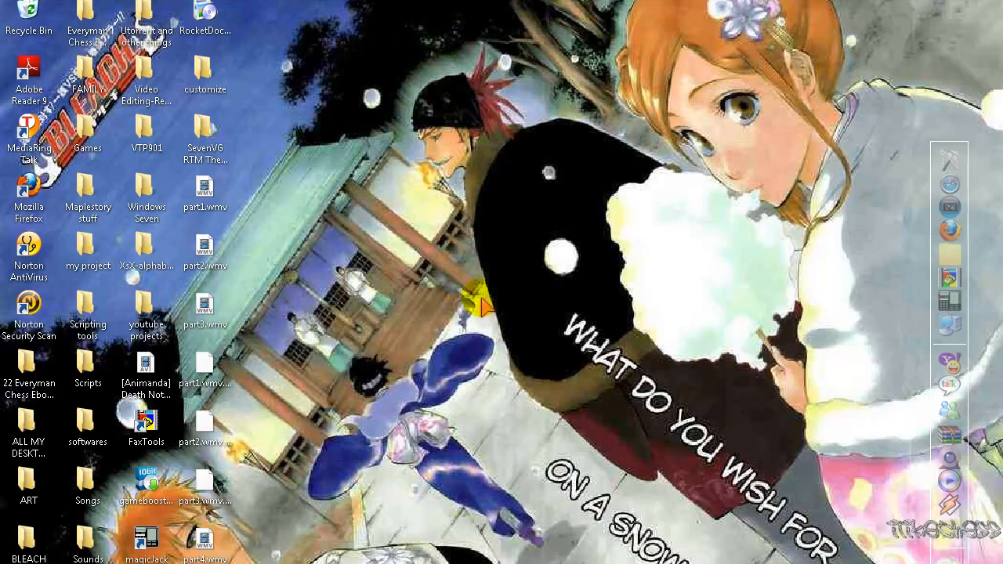
mouse_move(470, 301)
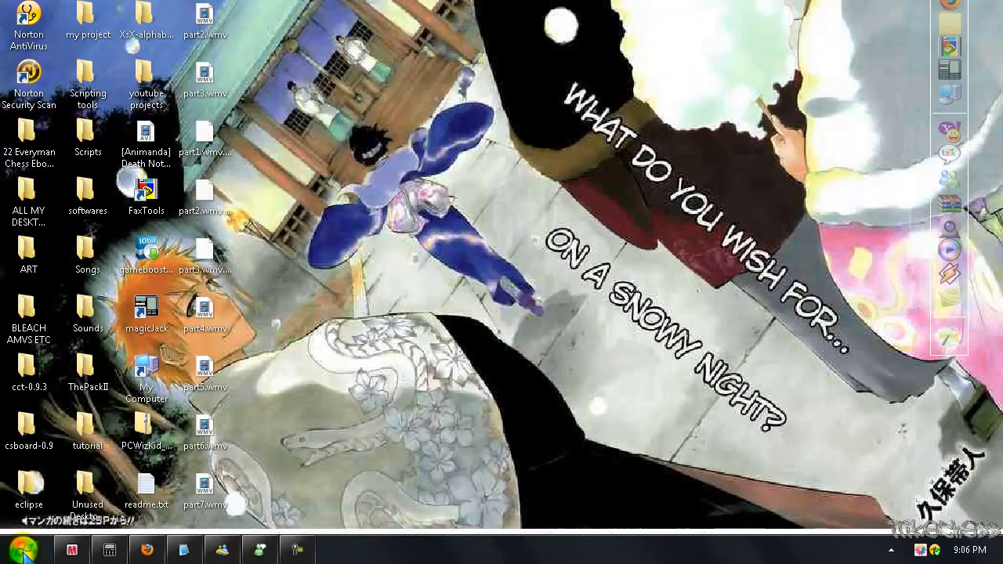
mouse_move(18, 555)
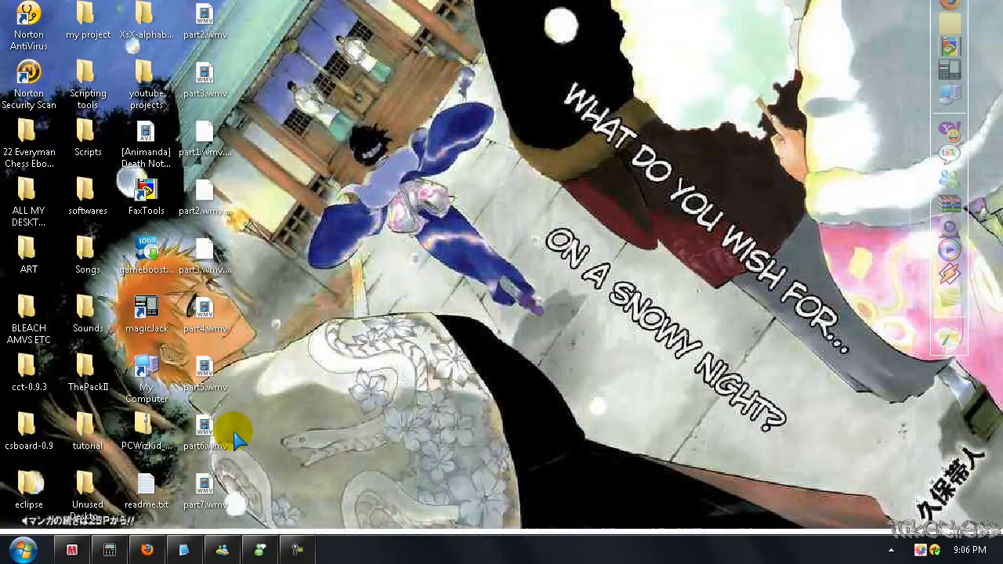
- Launch Registry Editor via regedit and show the values of HKEY_CURRENT_USER
type("regedit")
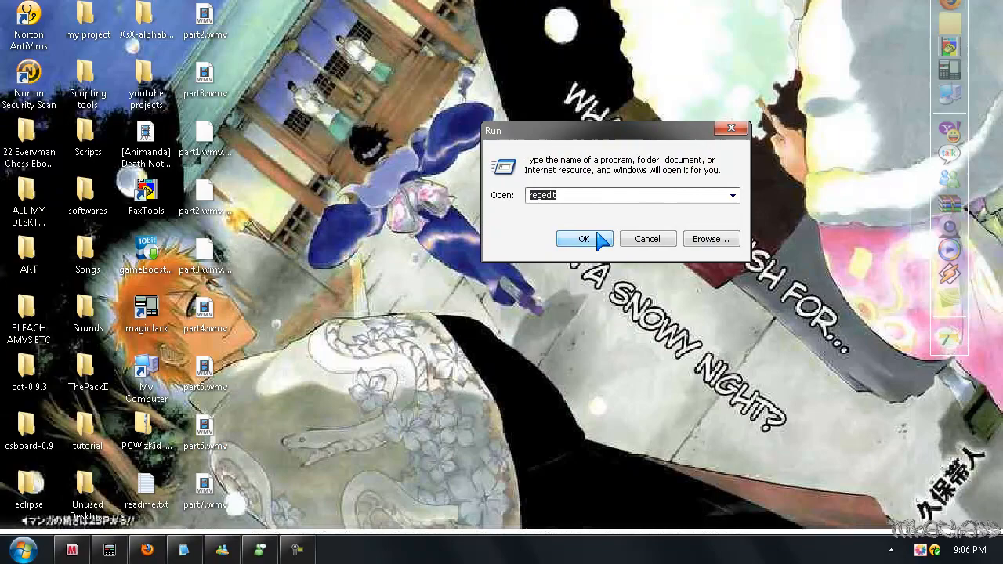
left_click(584, 238)
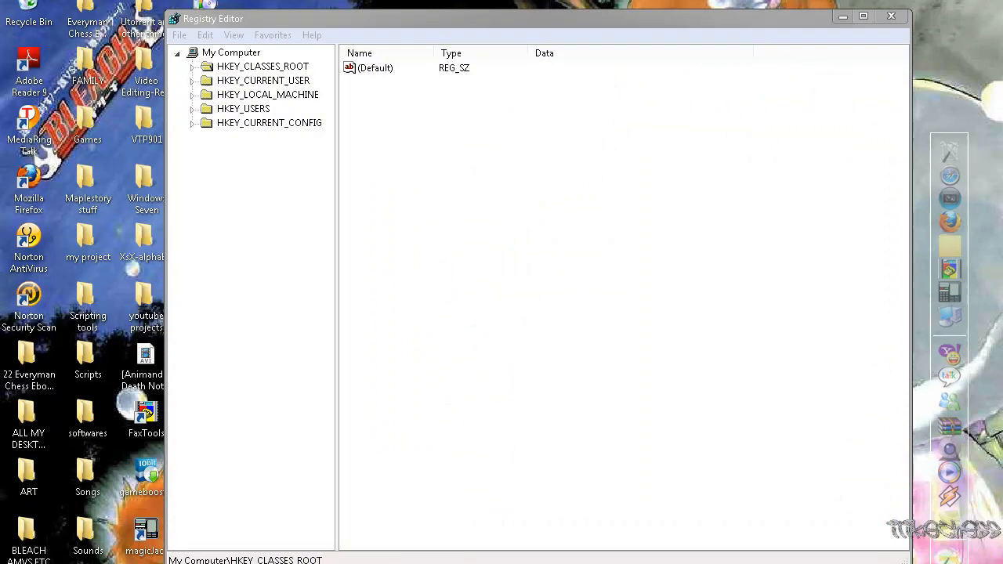
left_click(262, 66)
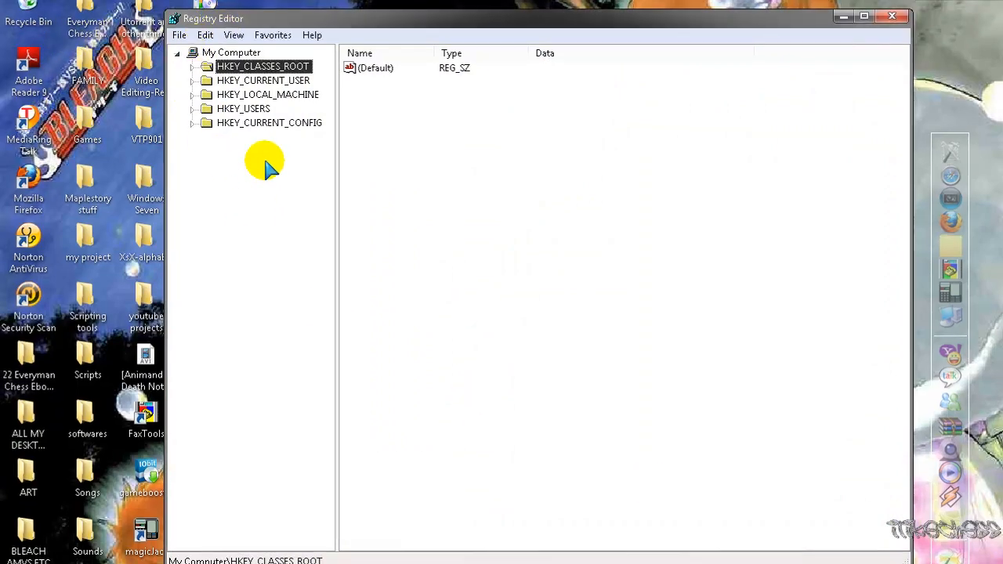
left_click(263, 80)
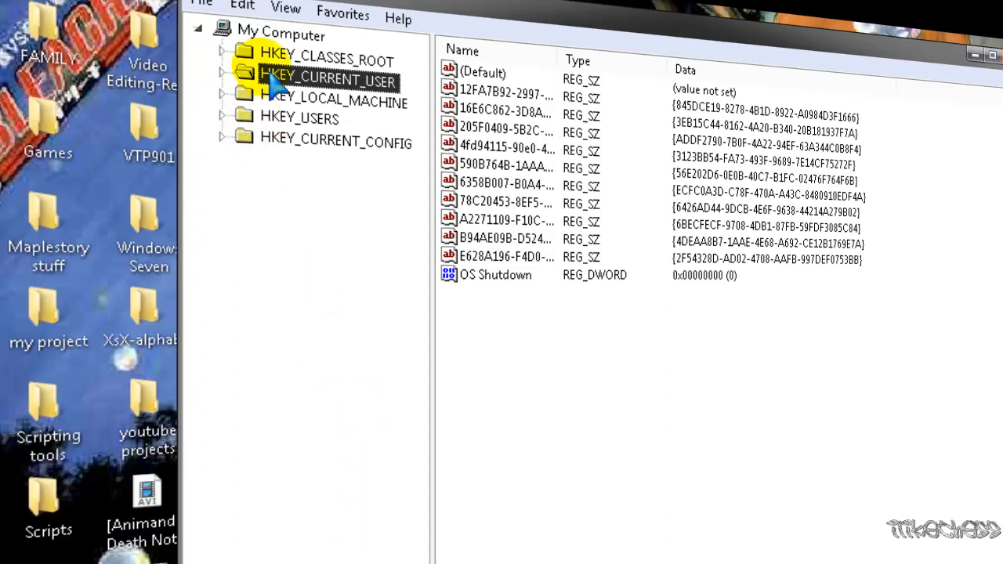
- Edit AutoEndTasks under HKEY_CURRENT_USER\Control Panel\Desktop, entering 0 then 1
left_click(224, 82)
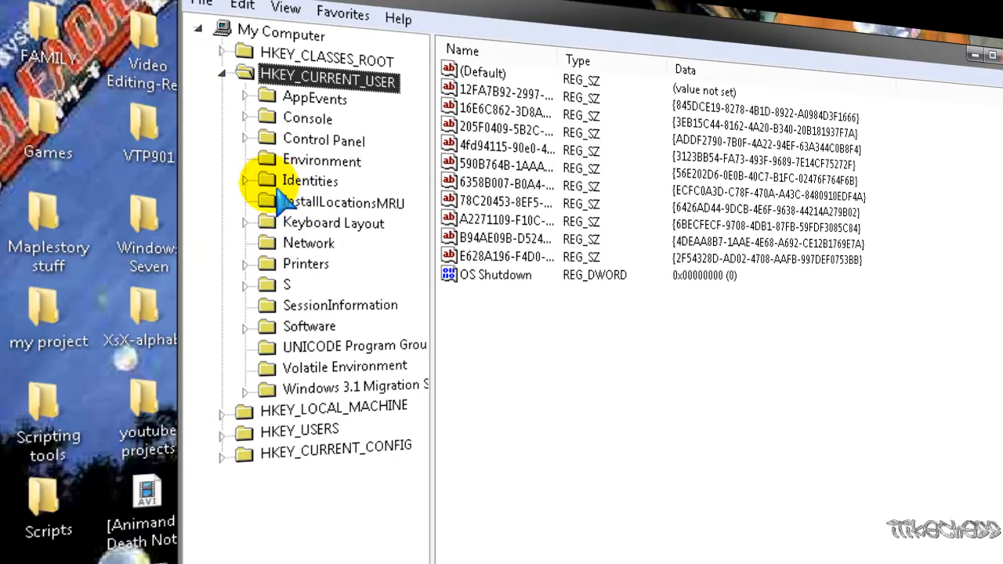
left_click(244, 140)
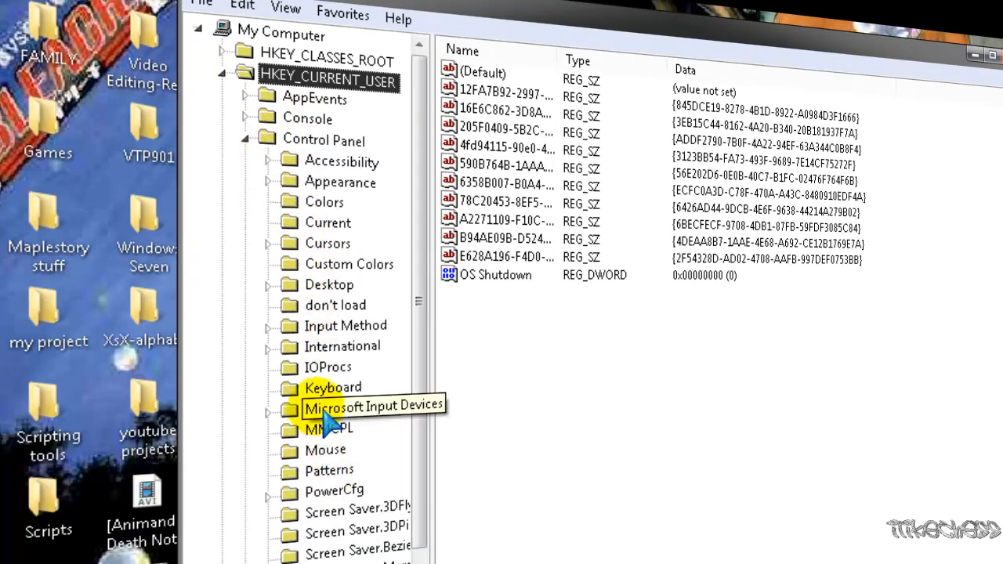
left_click(329, 285)
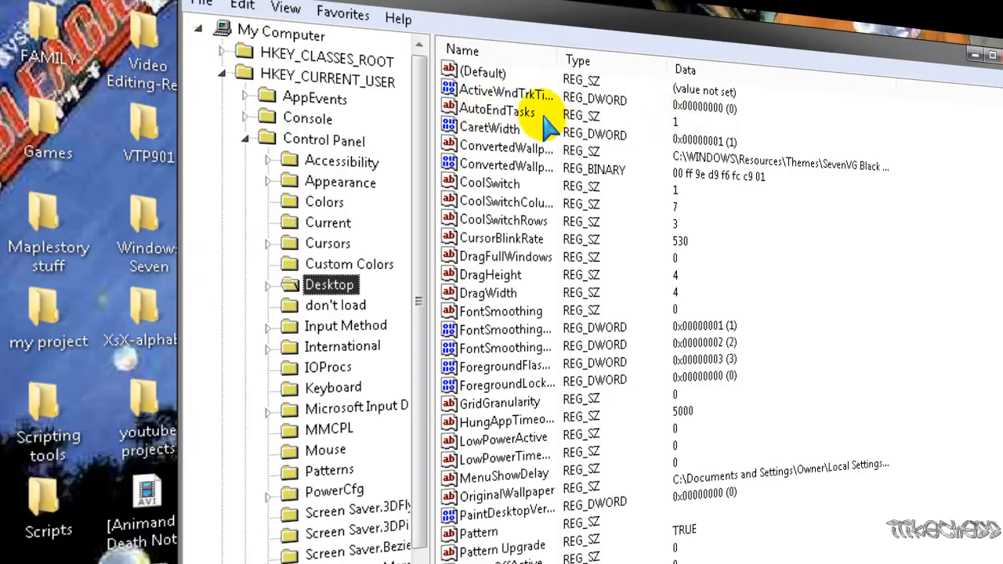
double_click(496, 107)
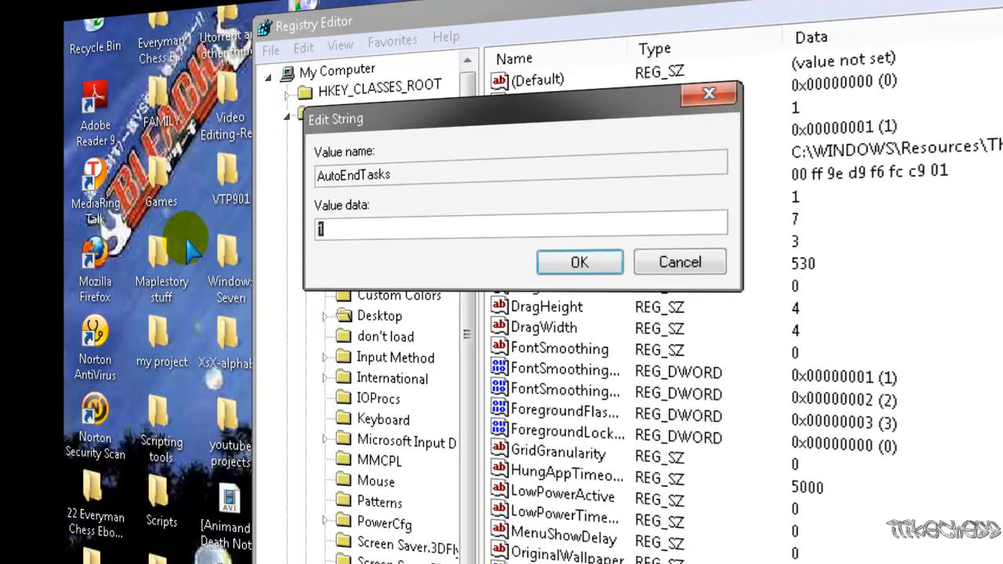
type("0")
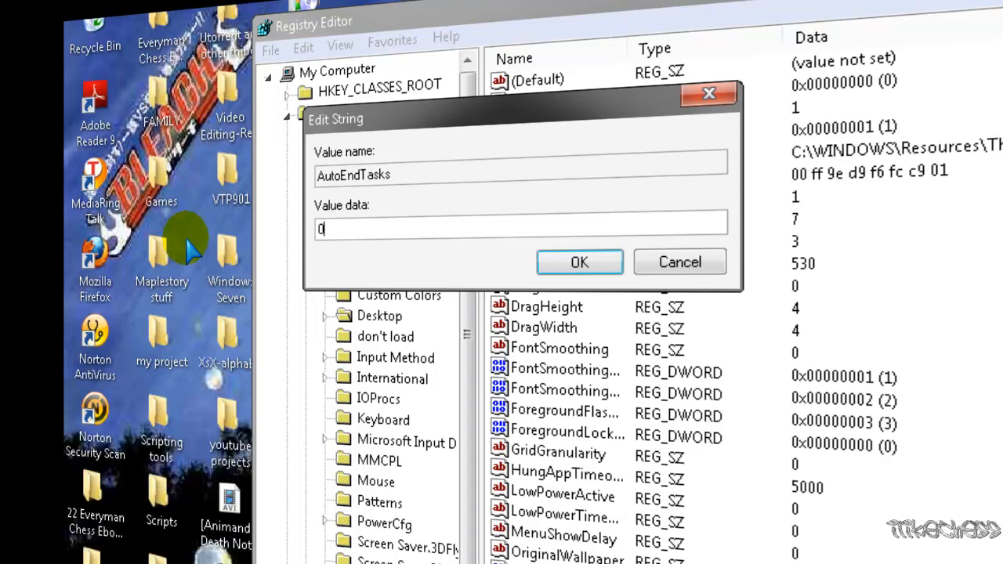
type("1")
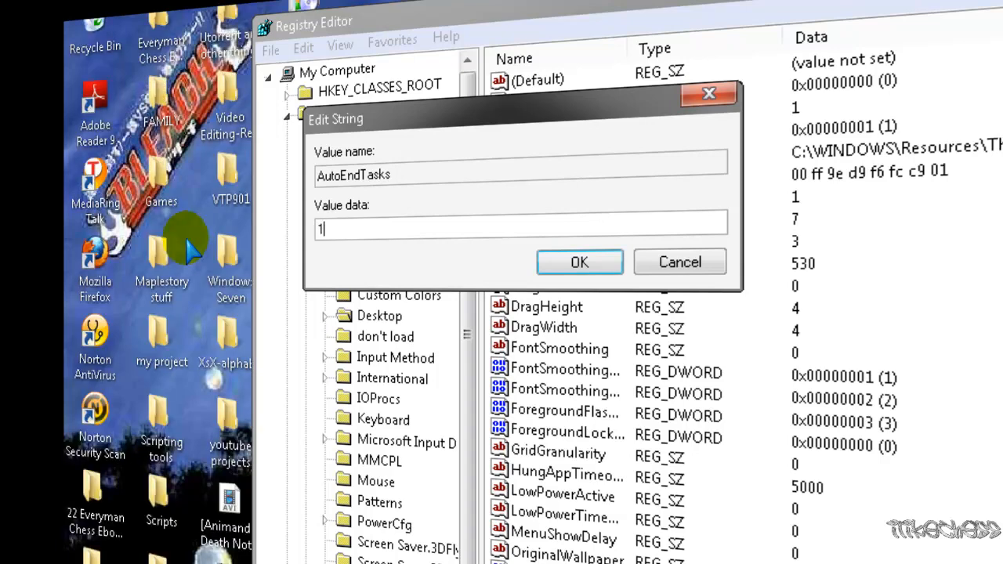
mouse_move(680, 261)
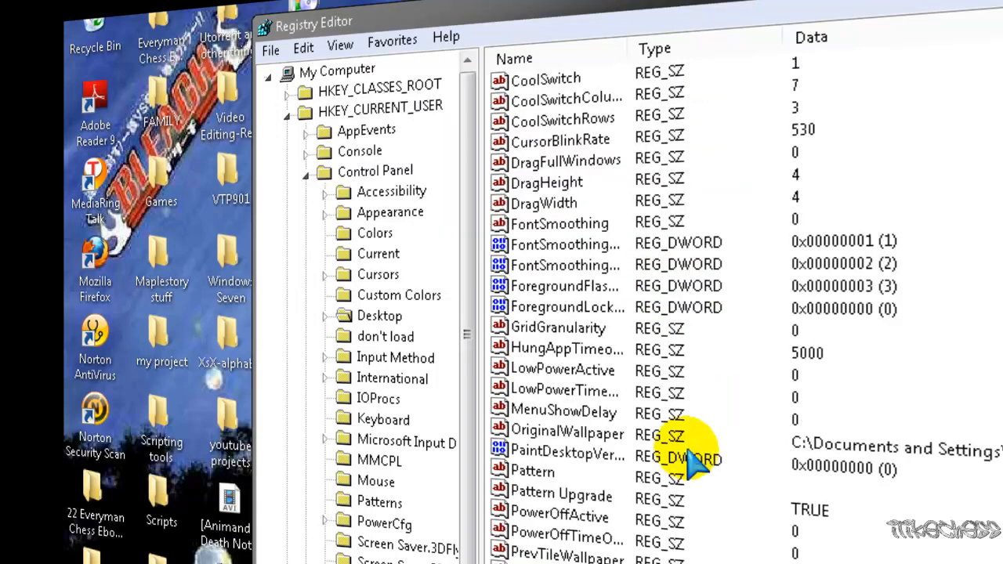
- Demonstrate editing MenuShowDelay with 400 then 0 and close the editor
left_click(561, 392)
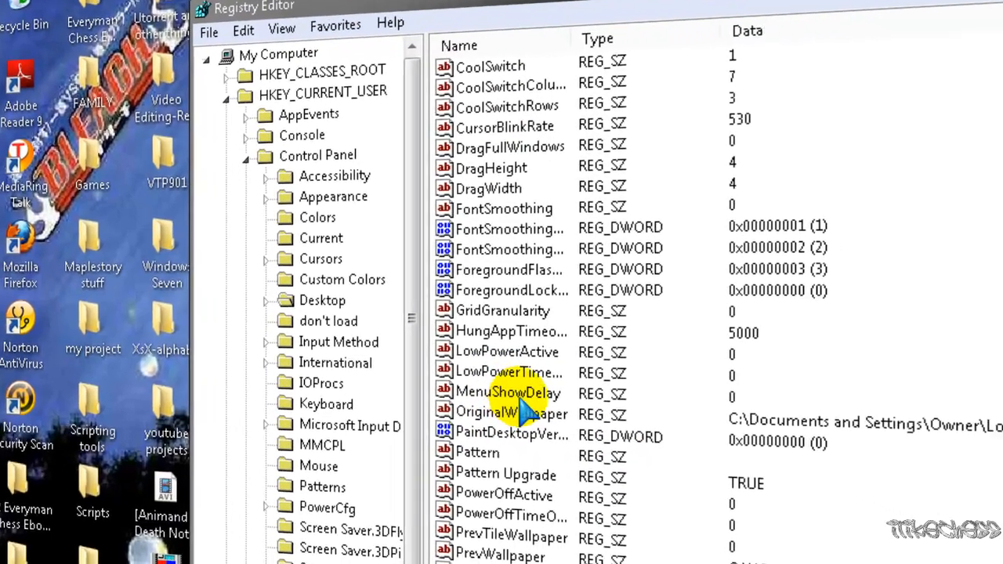
double_click(493, 392)
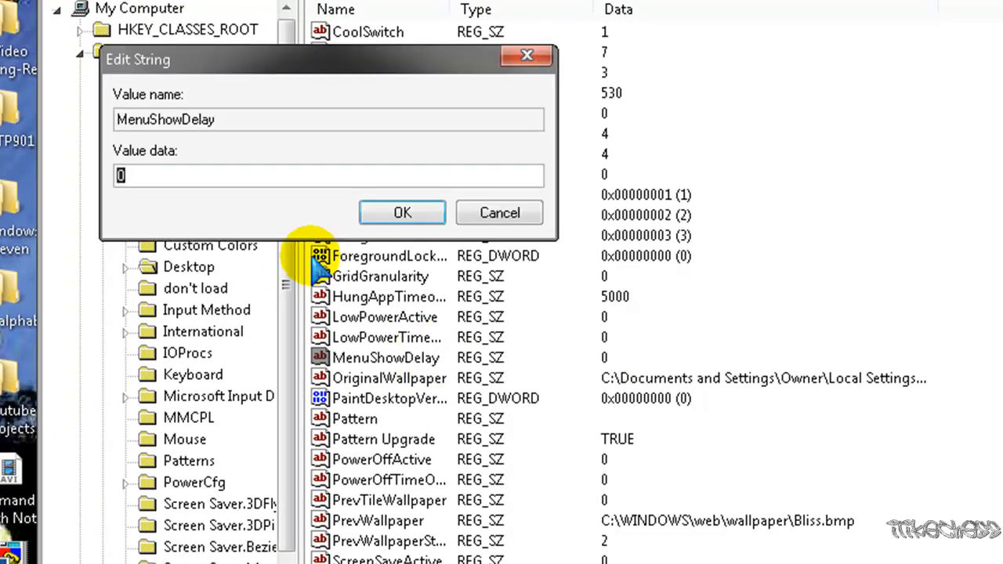
type("400")
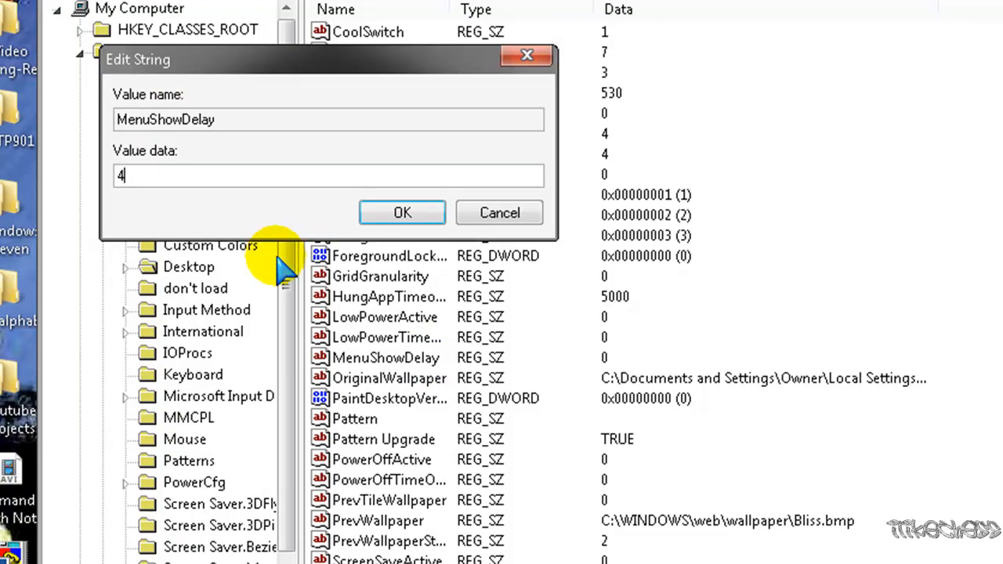
type("0")
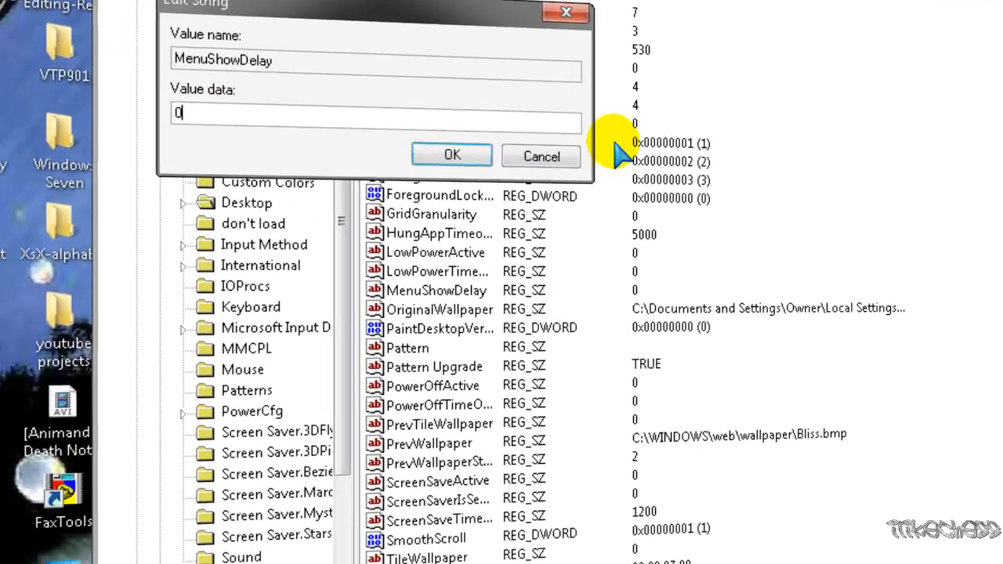
left_click(451, 155)
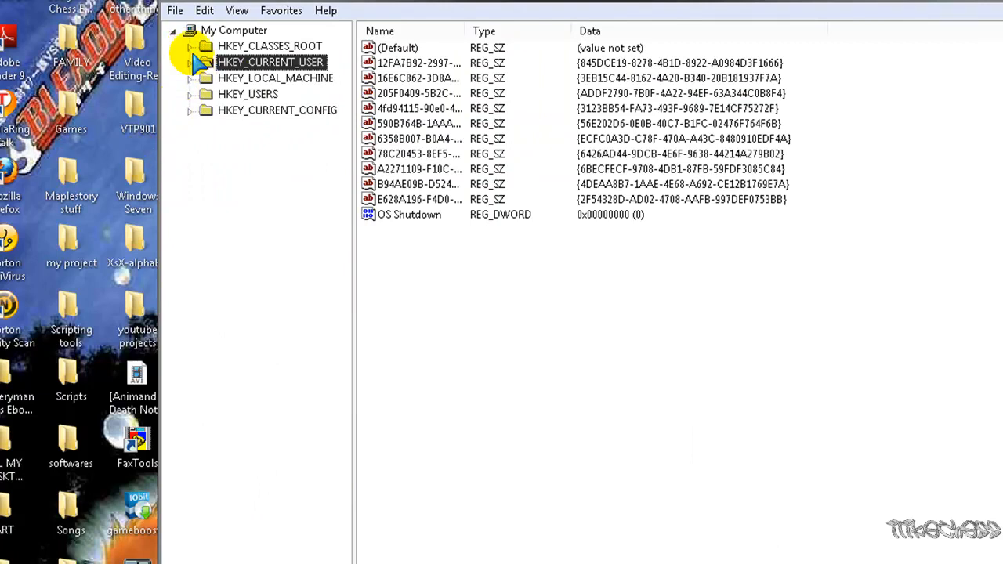
- Create a new youtube key under HKEY_CLASSES_ROOT\*\shell
left_click(188, 46)
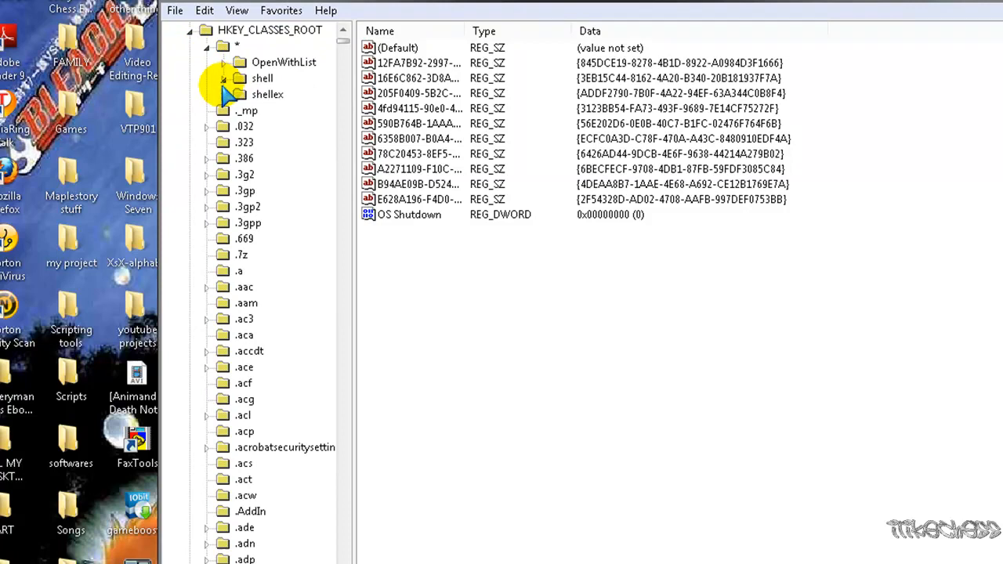
left_click(225, 79)
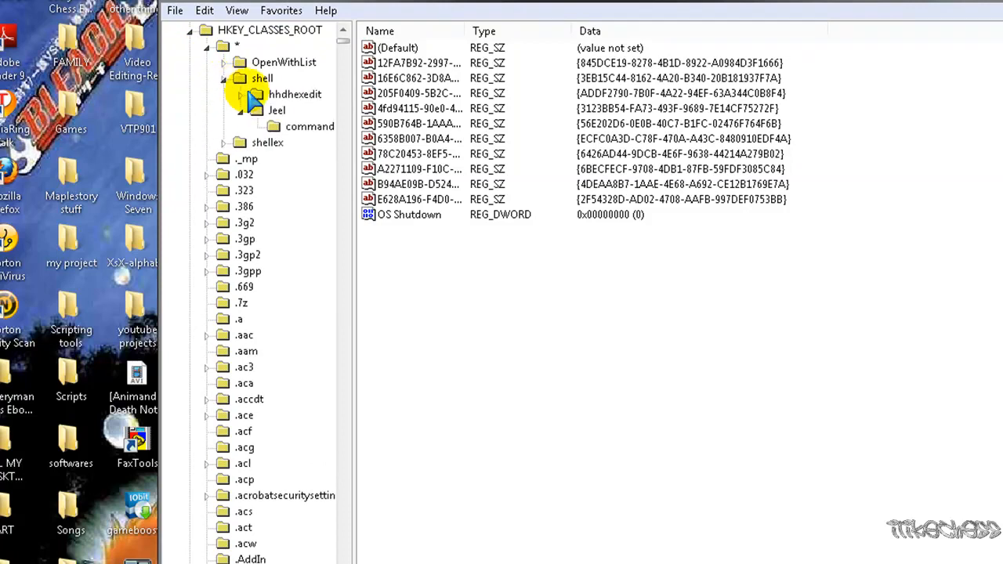
right_click(261, 78)
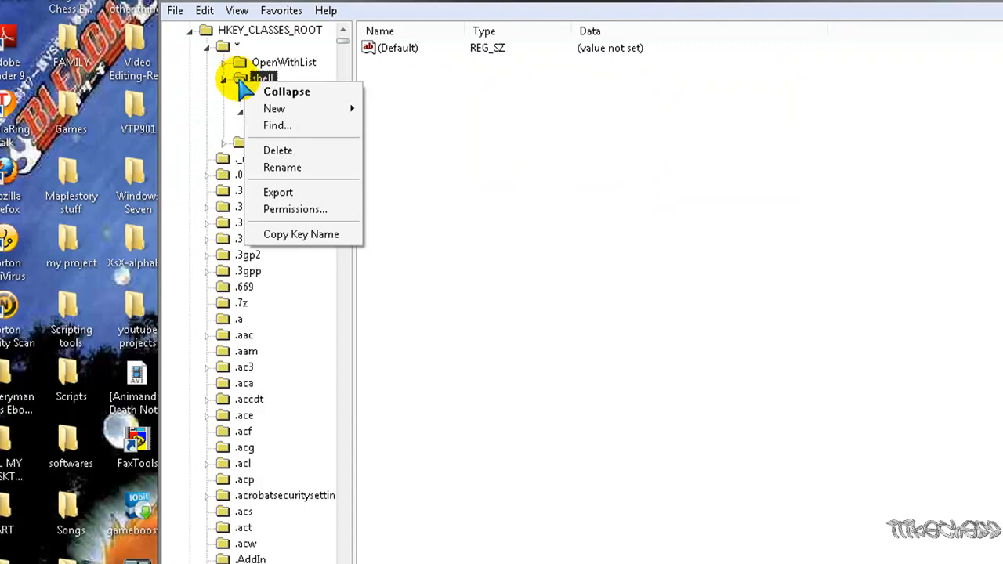
left_click(274, 108)
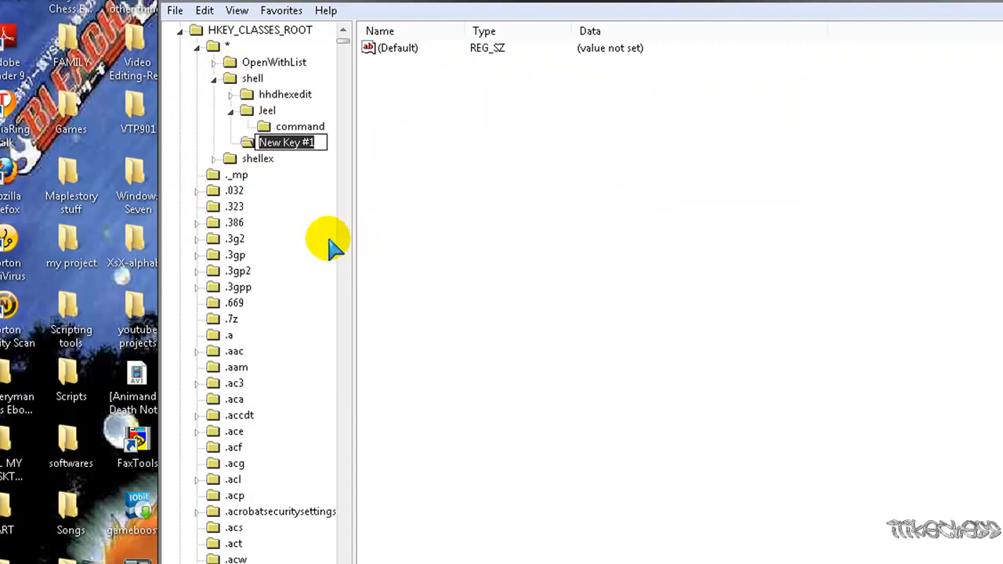
type("youtube")
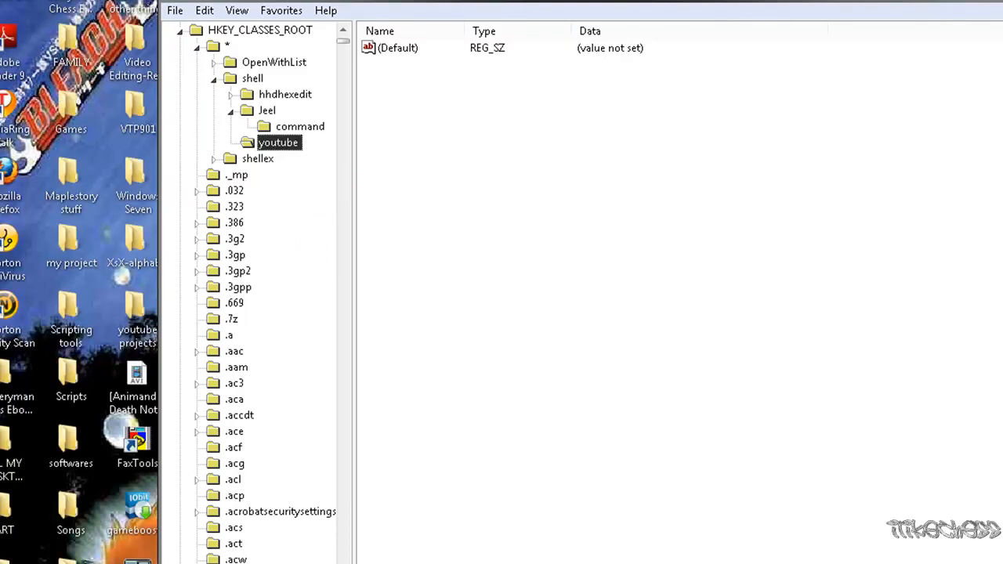
- Create a command subkey under the youtube key and select it
right_click(279, 141)
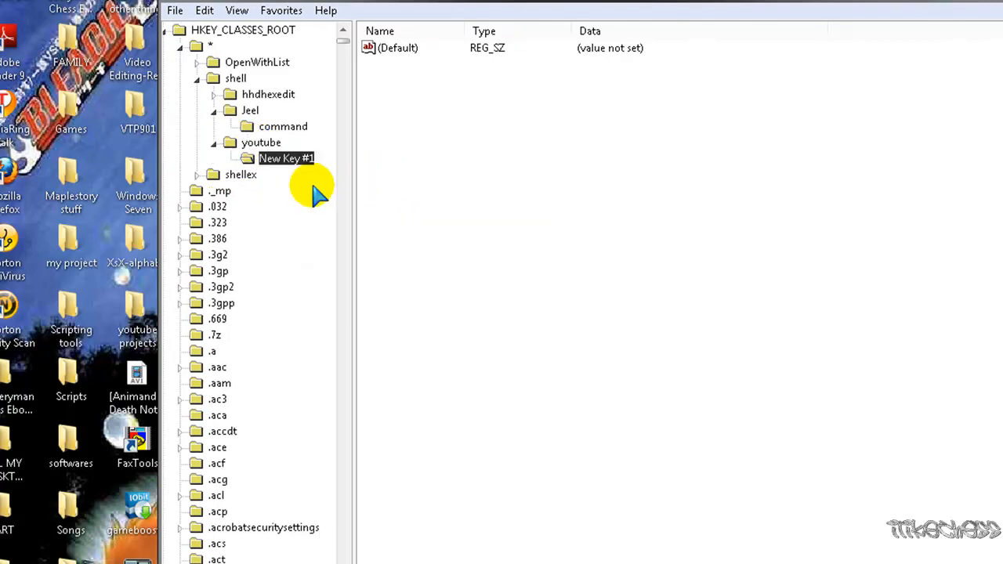
type("command")
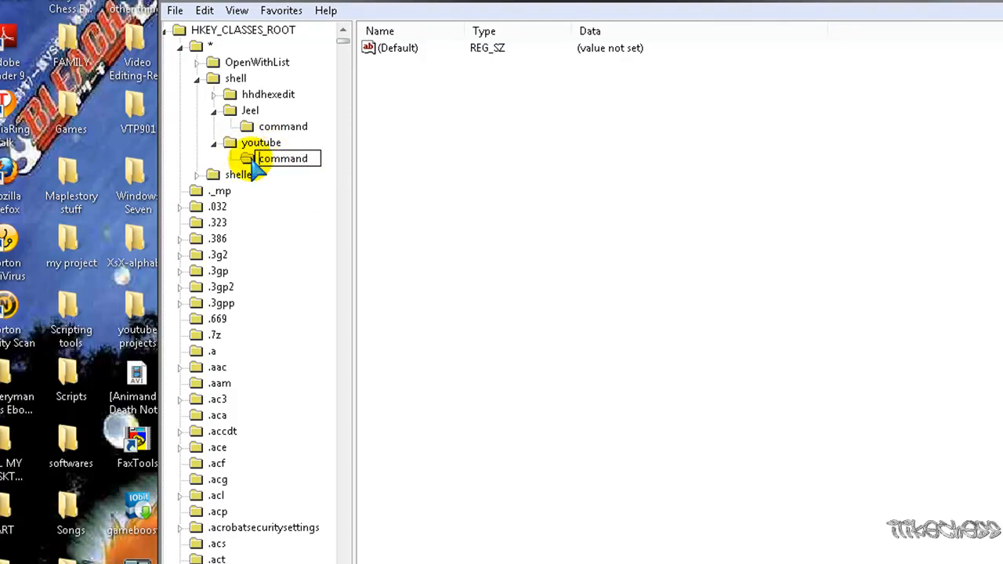
left_click(261, 141)
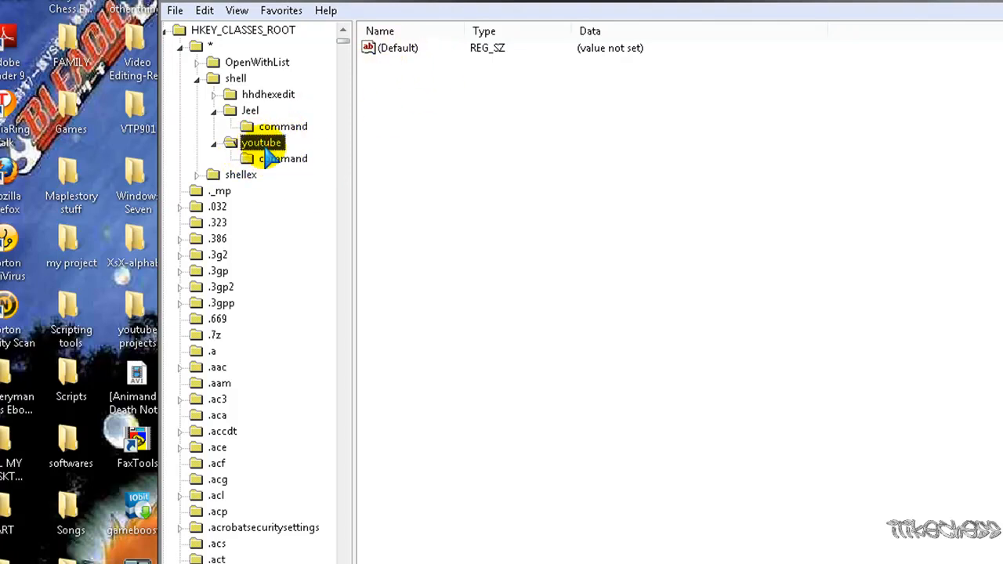
left_click(284, 159)
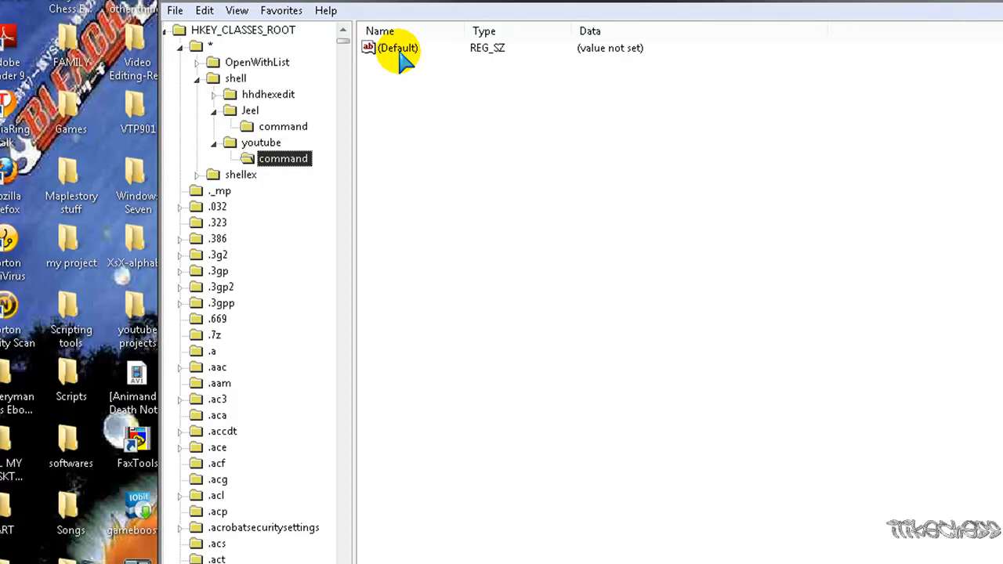
- Start the command key's default value data with C:\progamfiles\
double_click(393, 47)
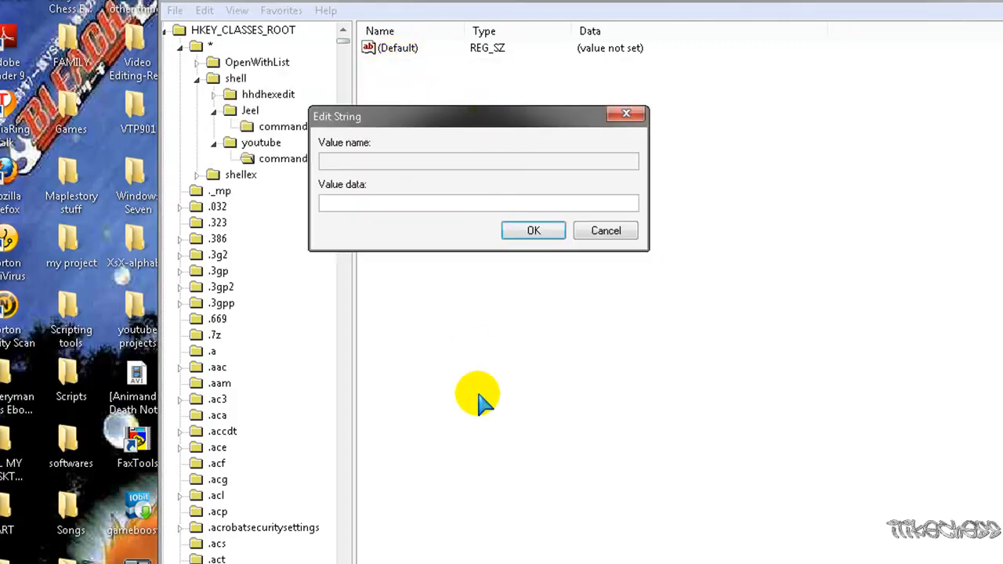
left_click(477, 204)
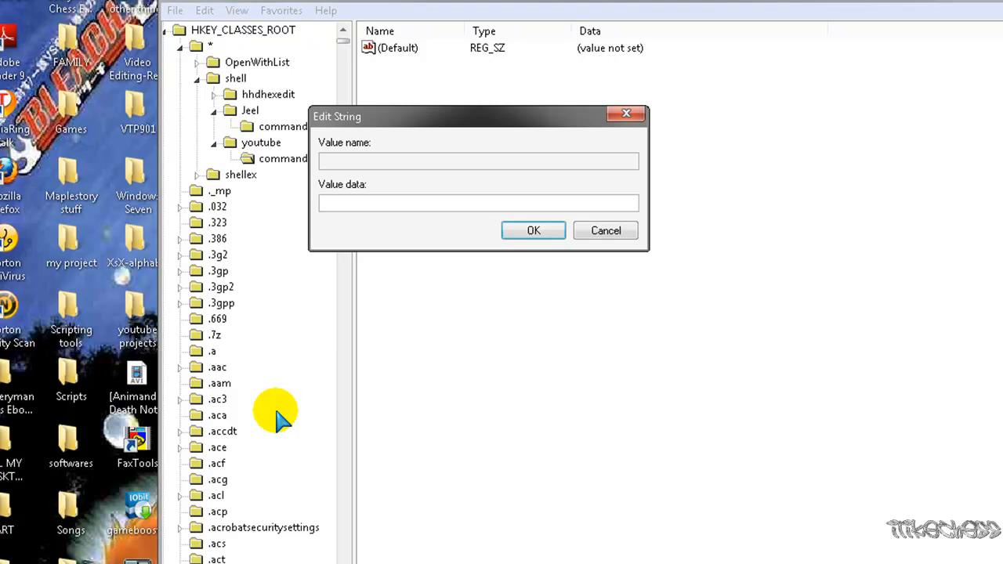
left_click(478, 202)
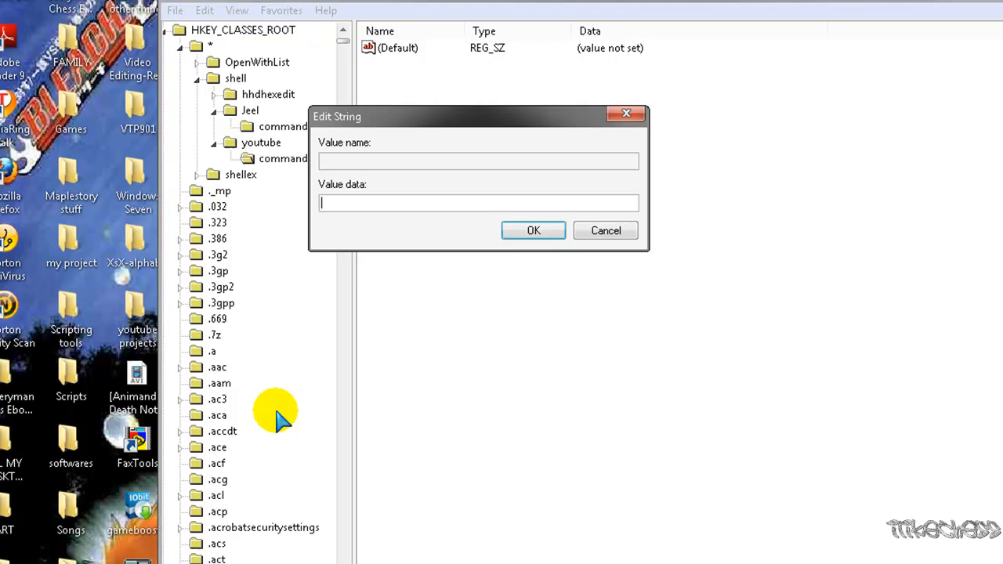
type("C")
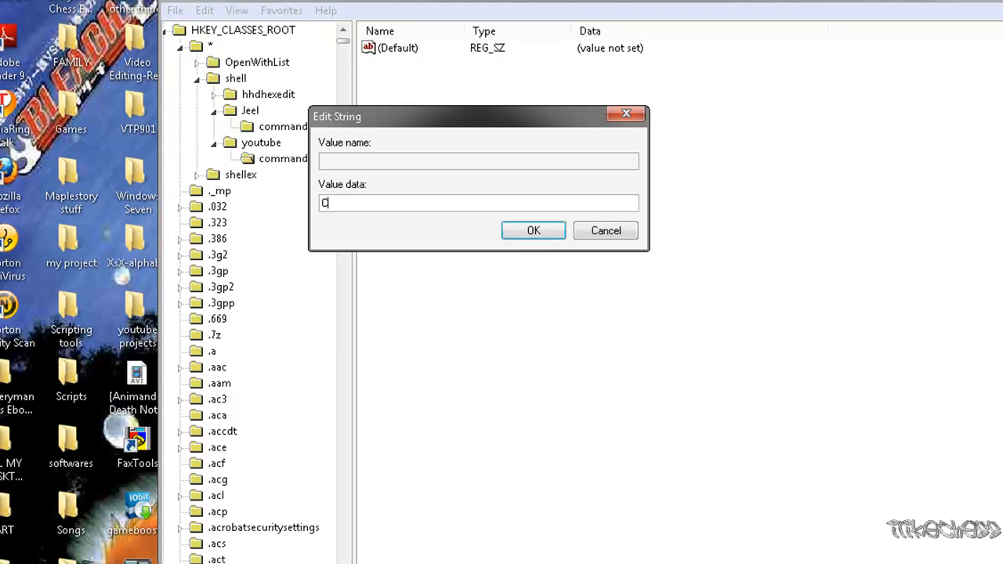
type(":\\")
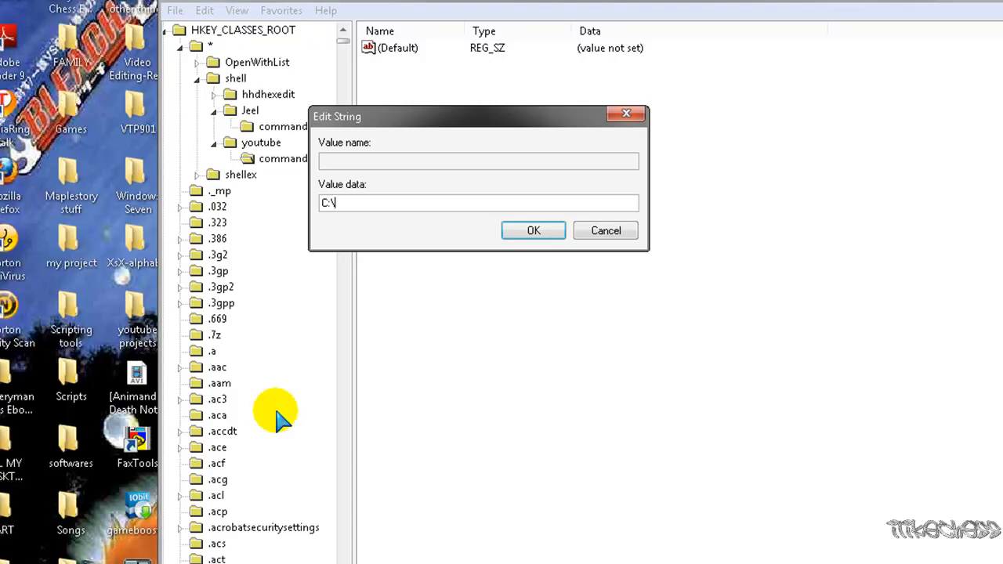
type("pro")
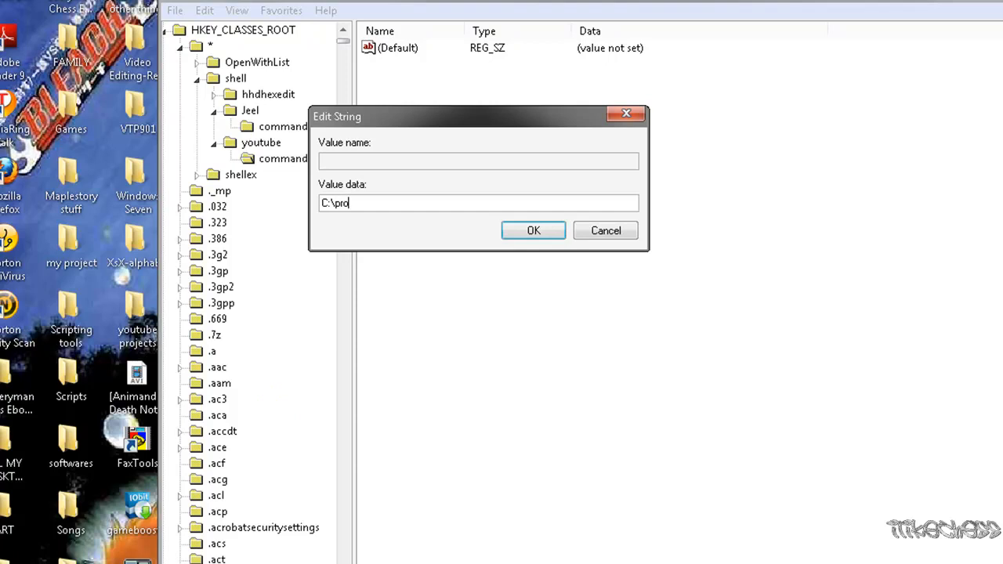
type("gamfiles")
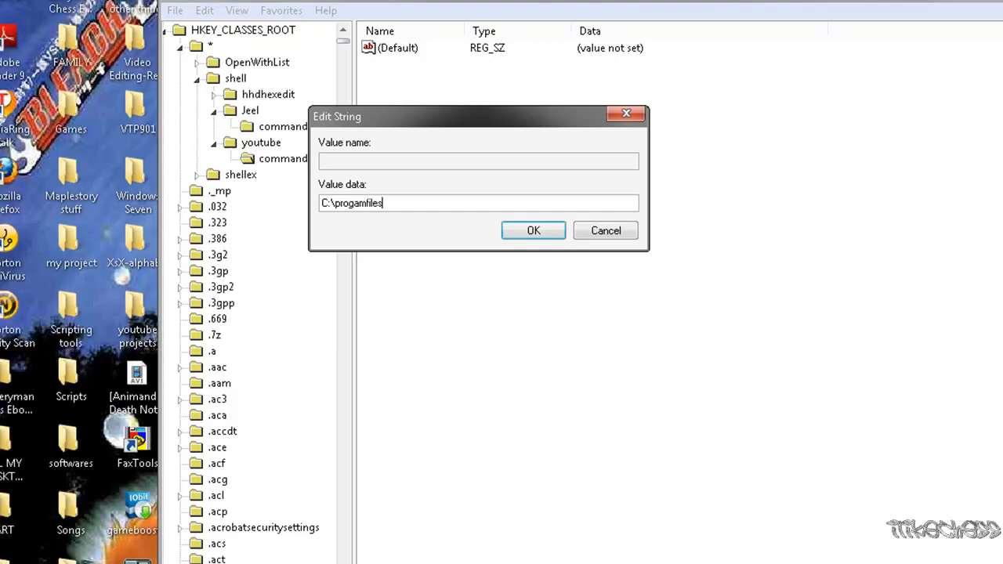
type("\\")
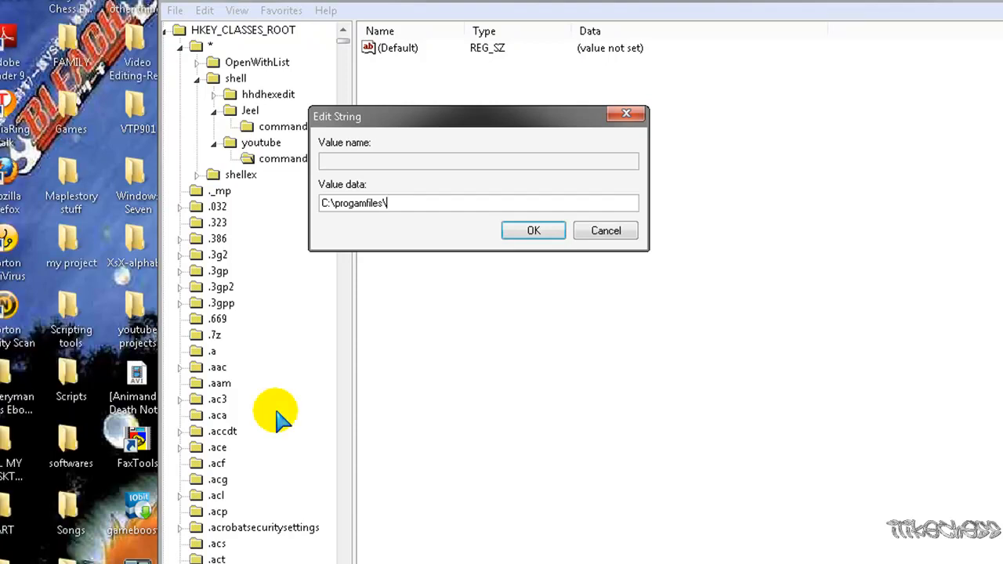
mouse_move(348, 429)
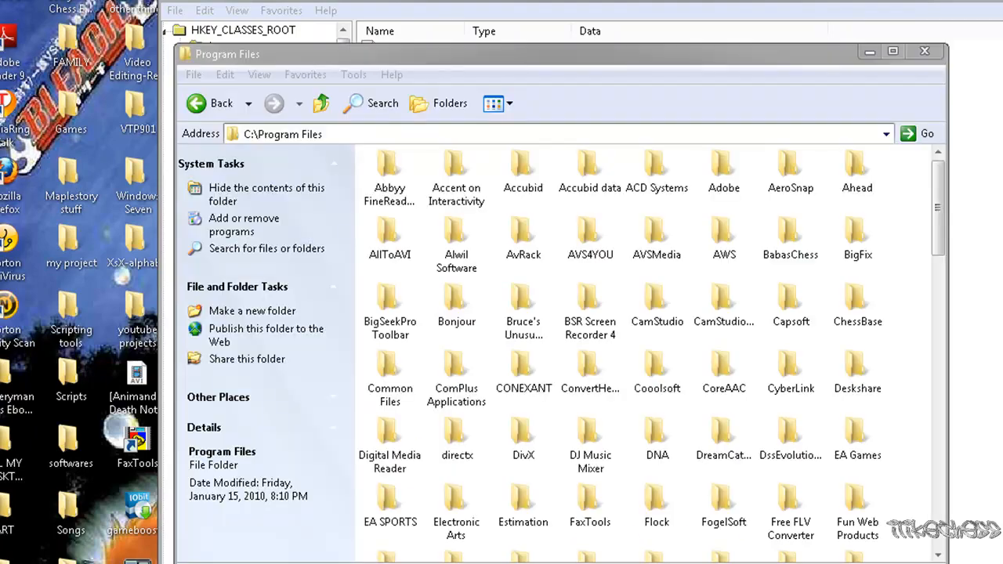
mouse_move(342, 62)
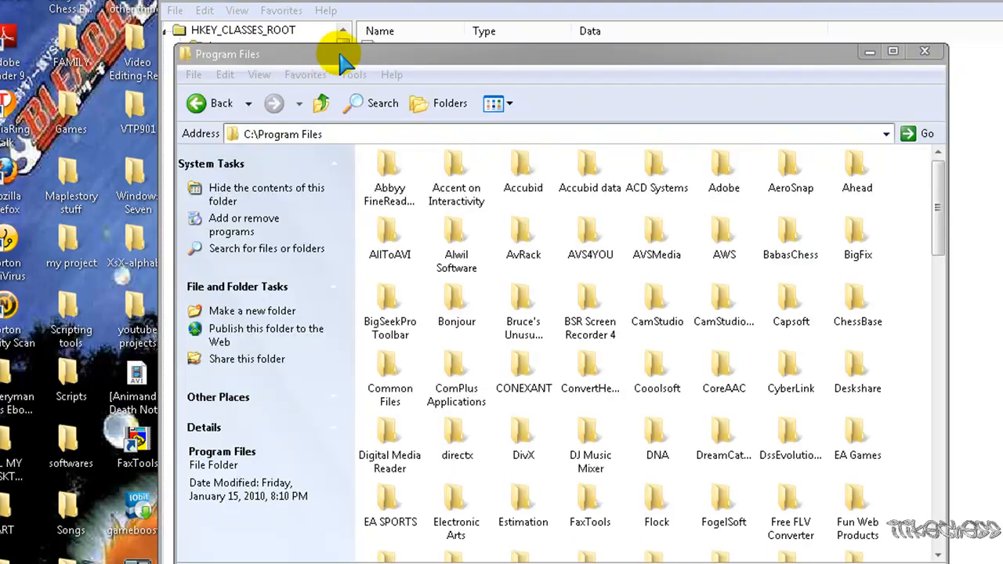
mouse_move(235, 132)
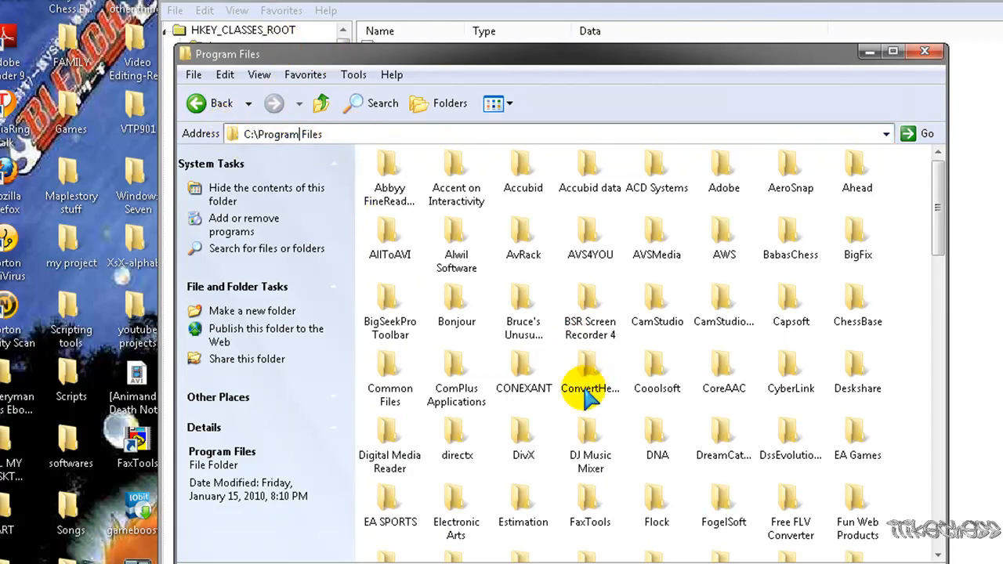
mouse_move(634, 329)
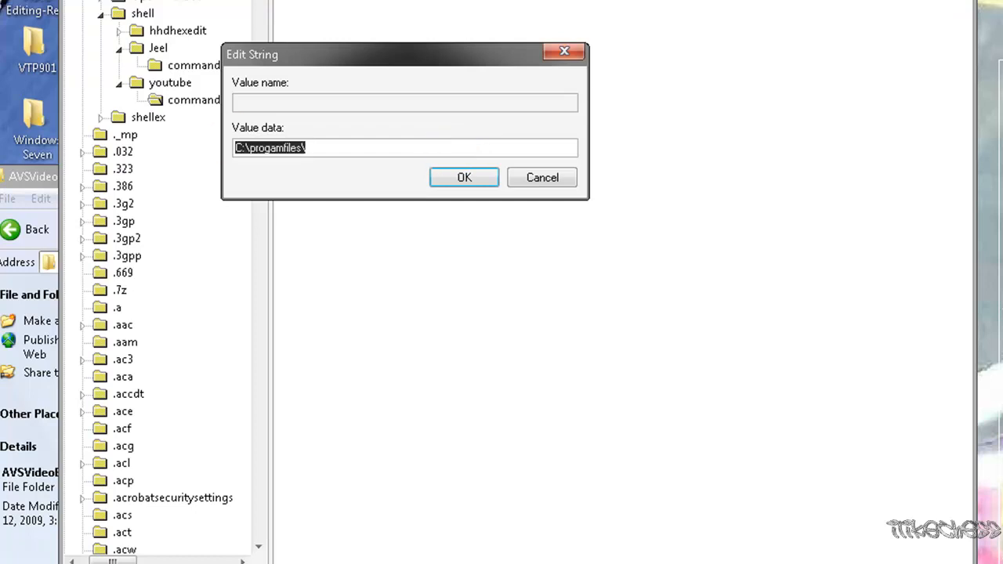
- Set the command value to "C:\Program Files\AVS4YOU\AVSVideoEditor4" "%1" and confirm
type("C:\\Program Files\\AVS4YOU\\AVSVideoEditor4")
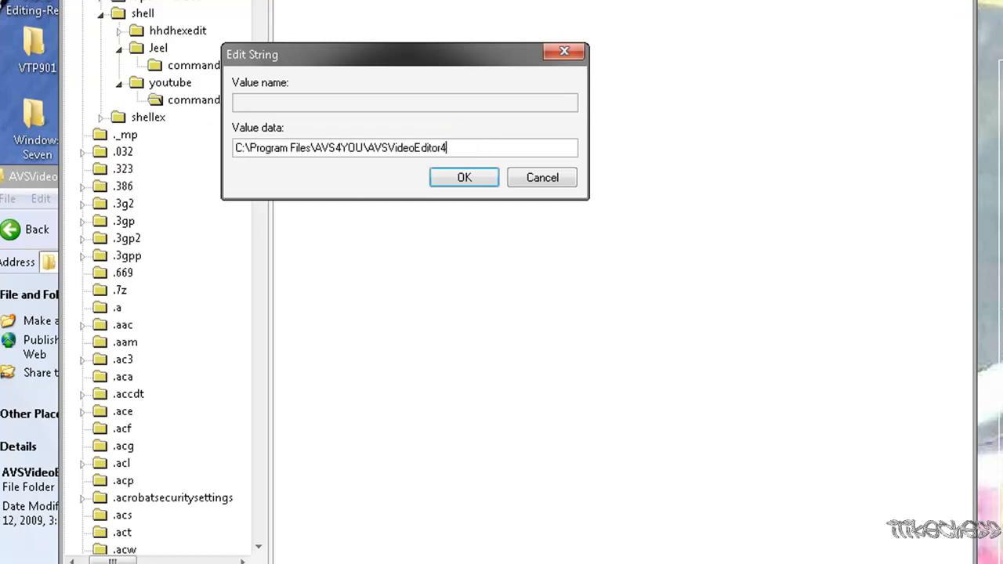
type("\"")
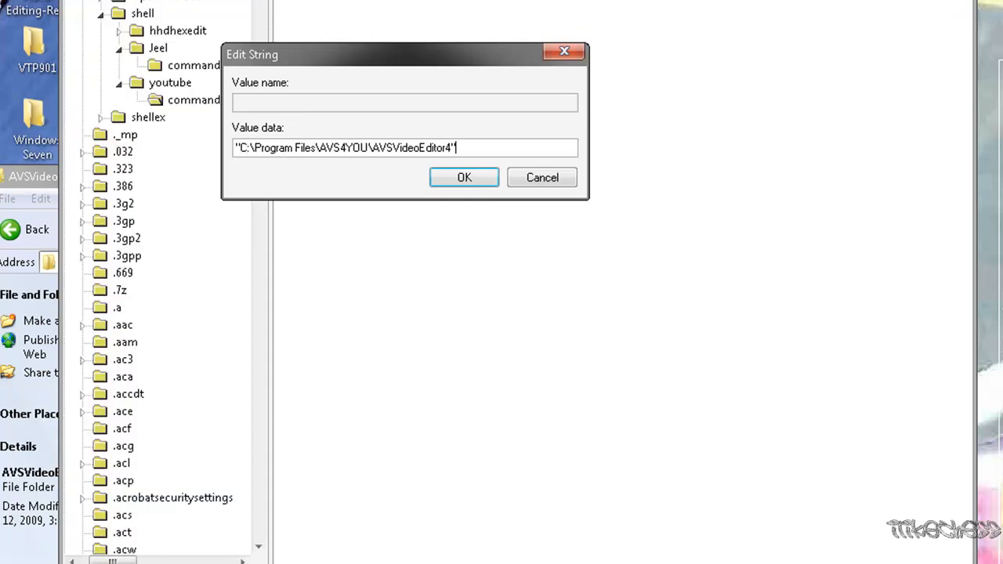
type("\"\"")
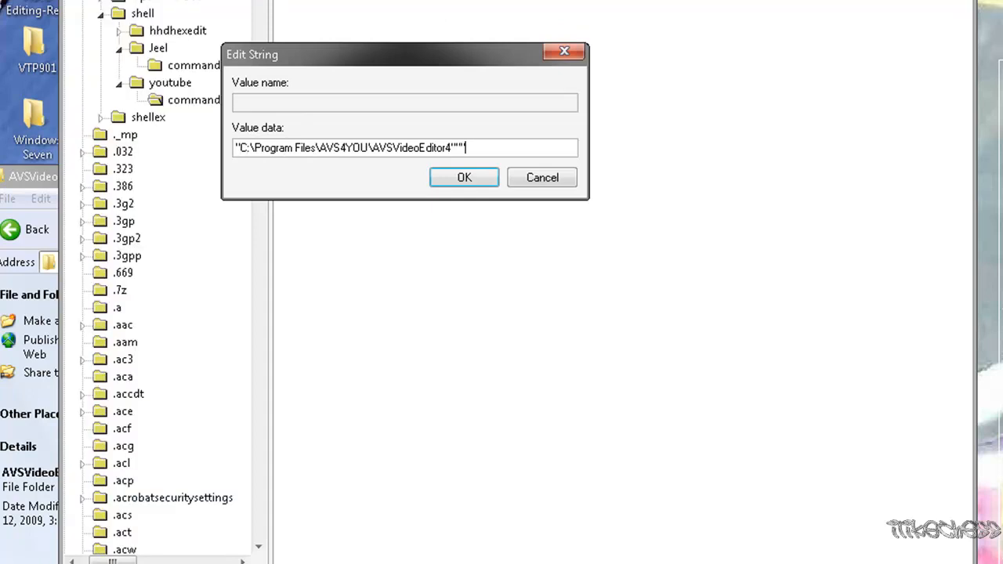
type("%1")
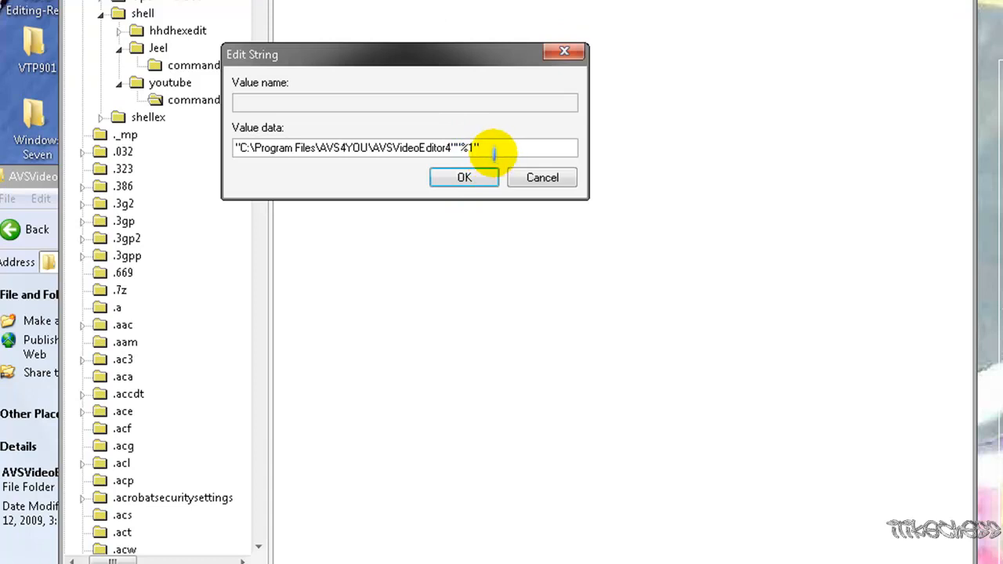
left_click(463, 177)
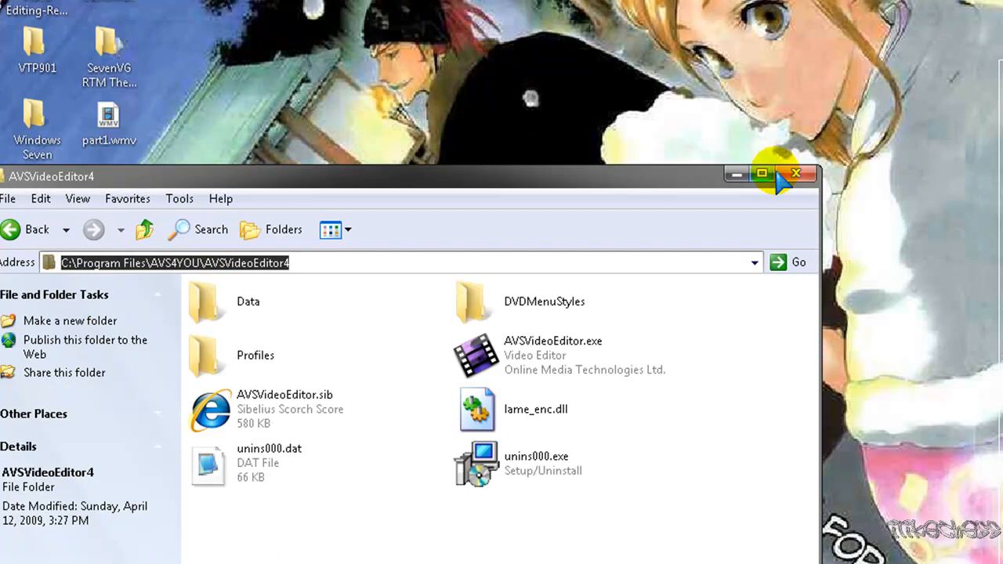
- Close the AVSVideoEditor4 Explorer window
left_click(796, 174)
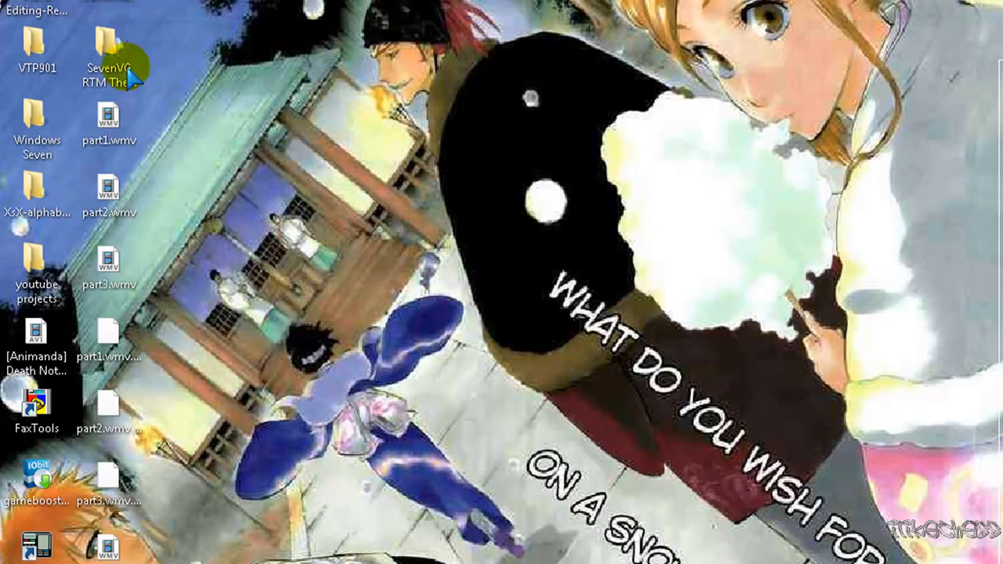
mouse_move(180, 141)
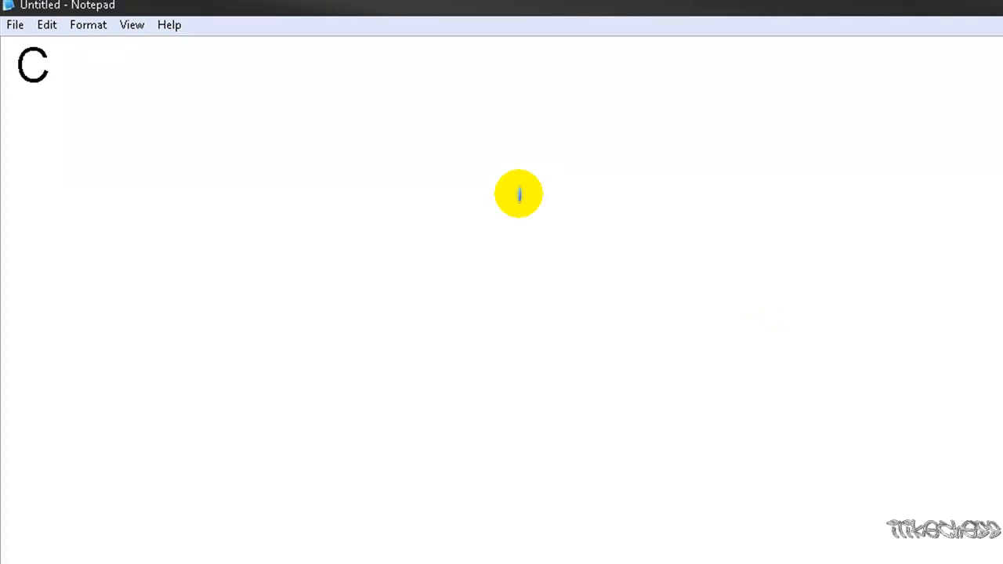
- Type the example path C:\windows\system32\notepad.exe" in Notepad
type(":")
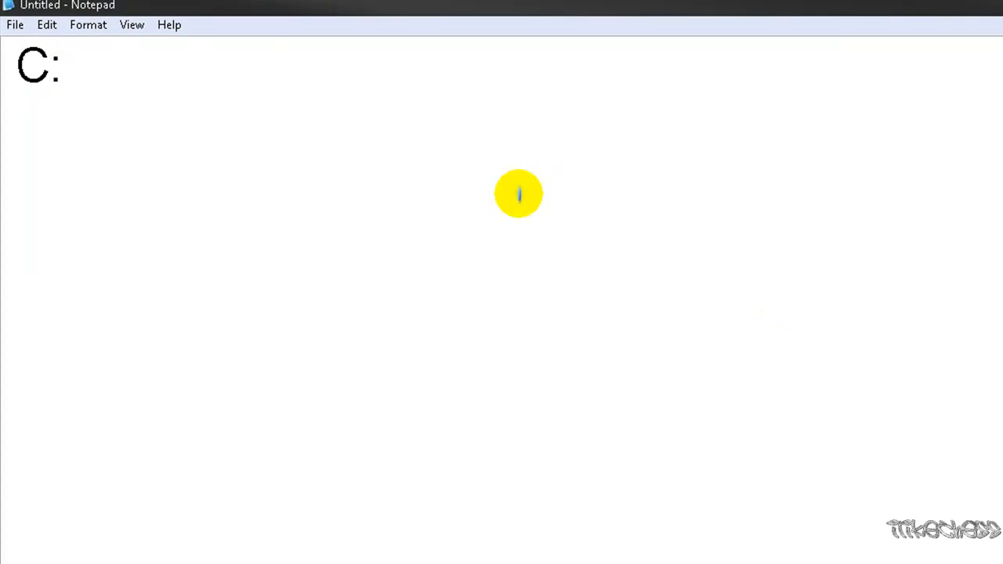
type("\\windows")
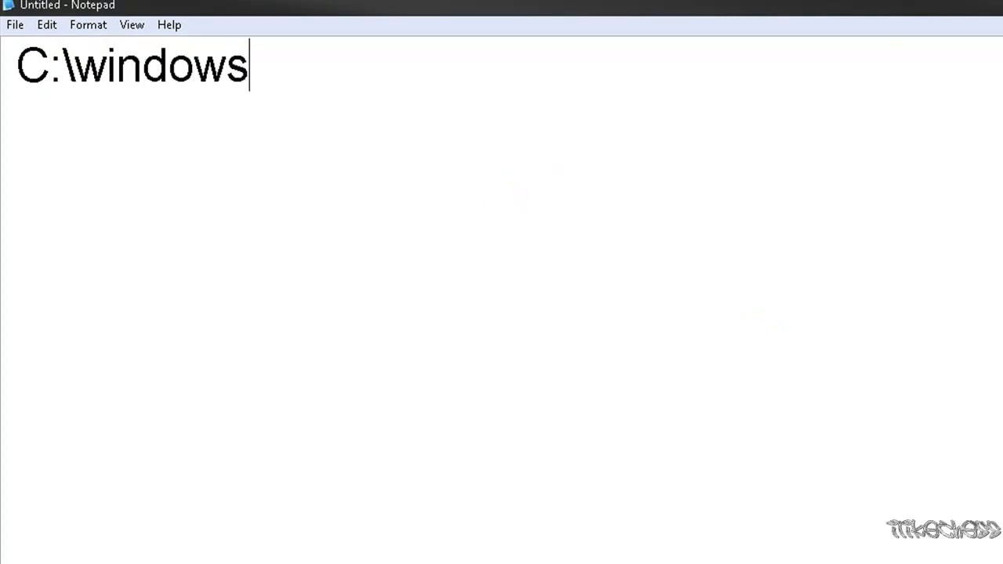
type("\\syste")
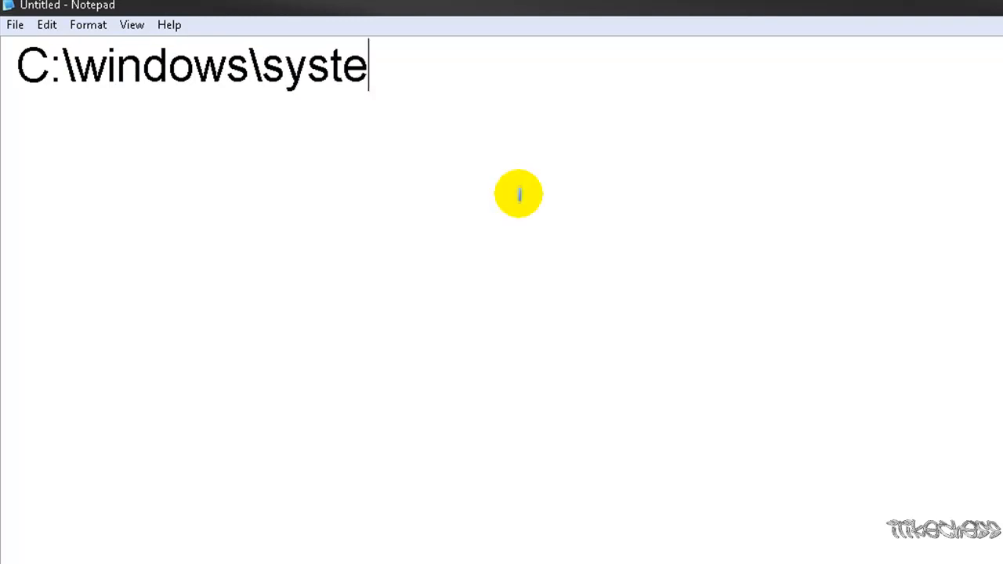
type("m32")
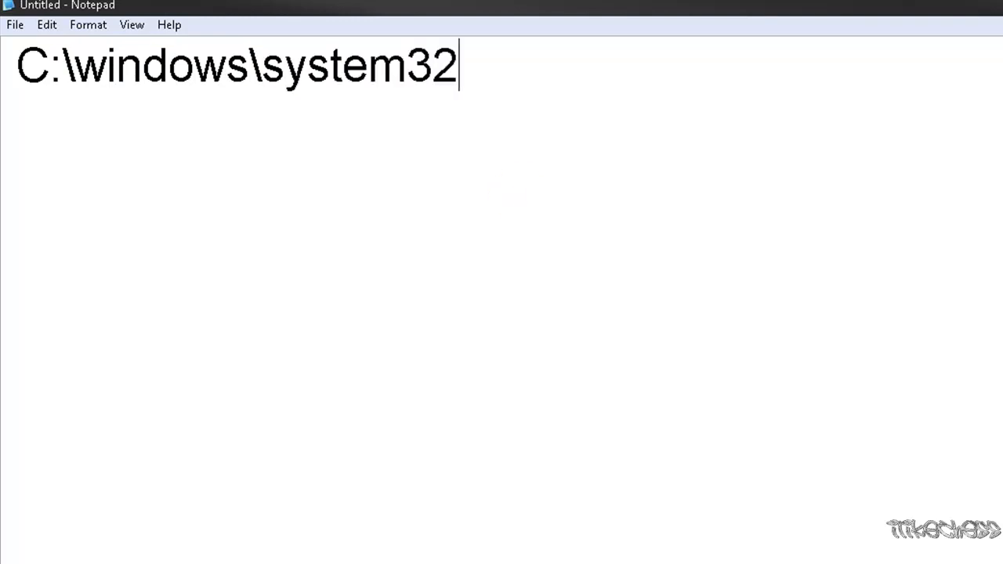
type("\\notea")
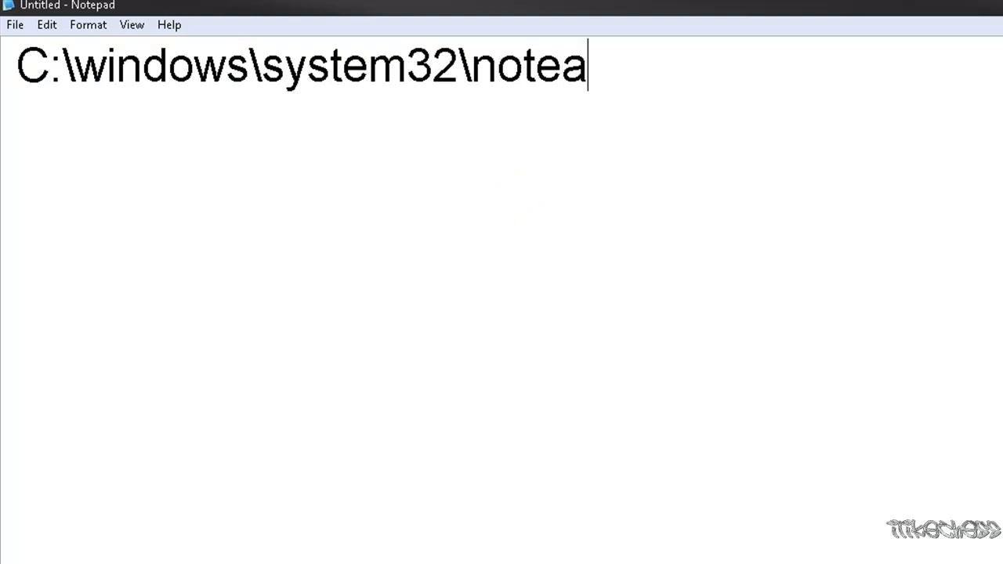
type("pad.e")
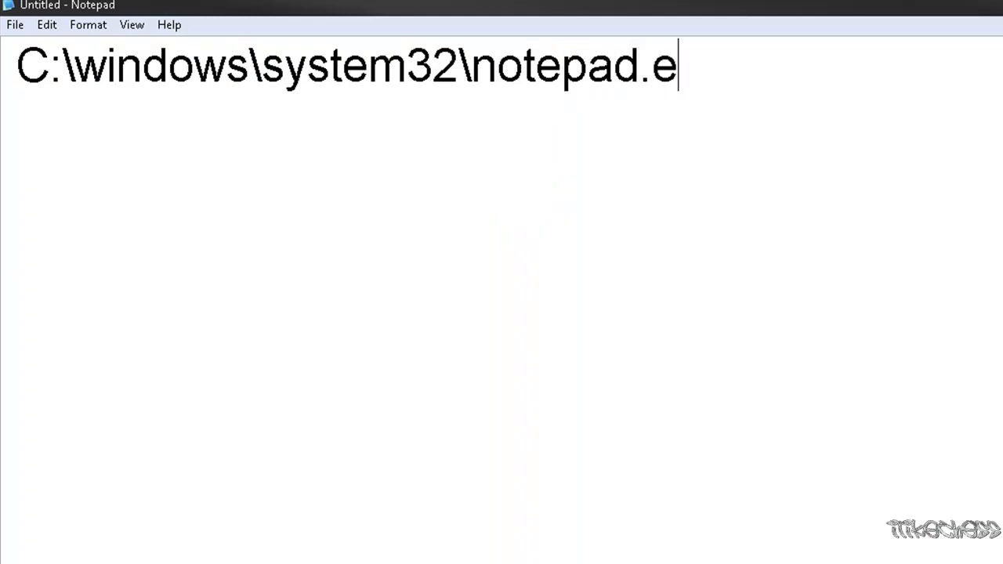
type("xe\"")
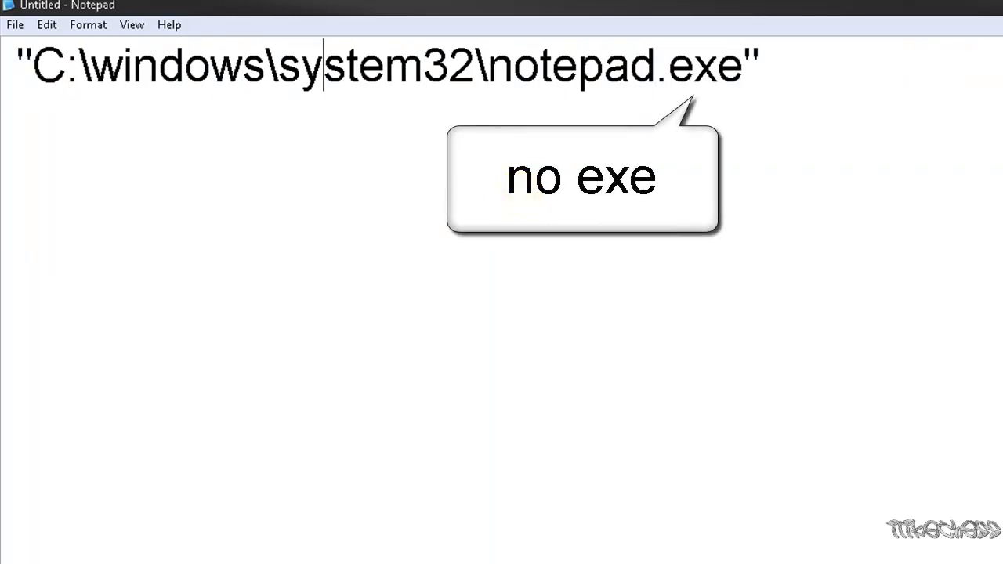
- Append "%1" to the example command, removing extra quotes, and deselect the text
type("\"\"\"")
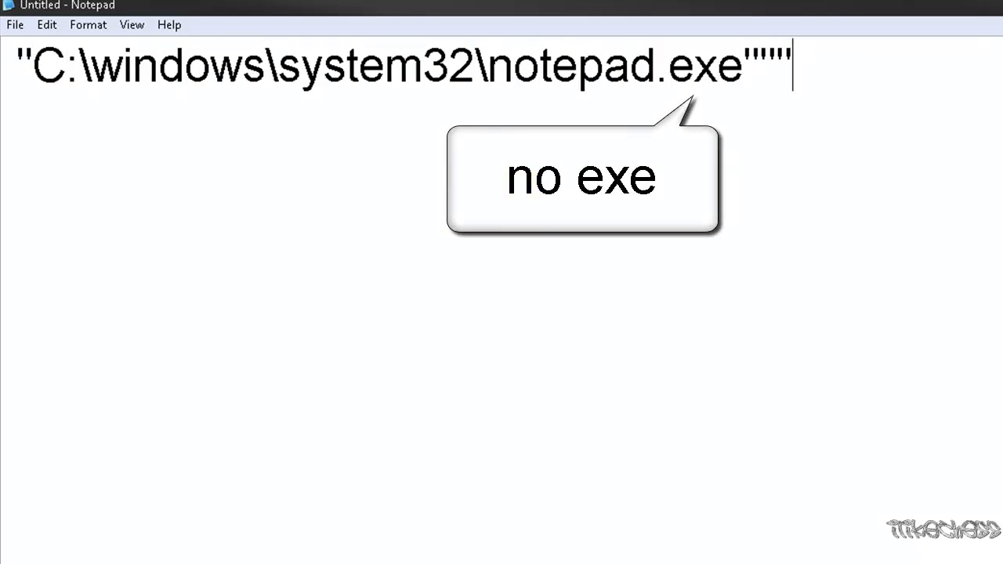
key("BackSpace")
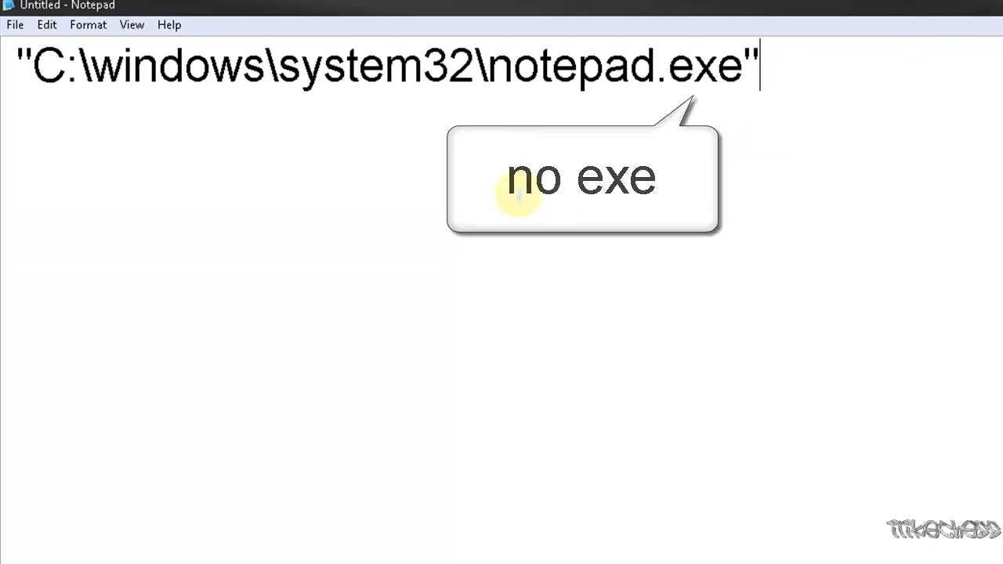
type("\"1")
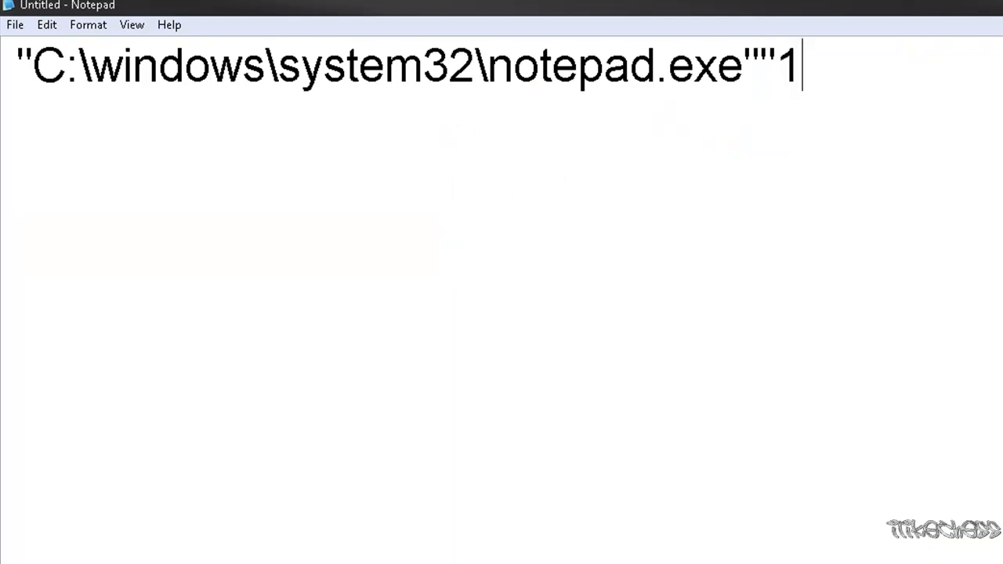
type("%")
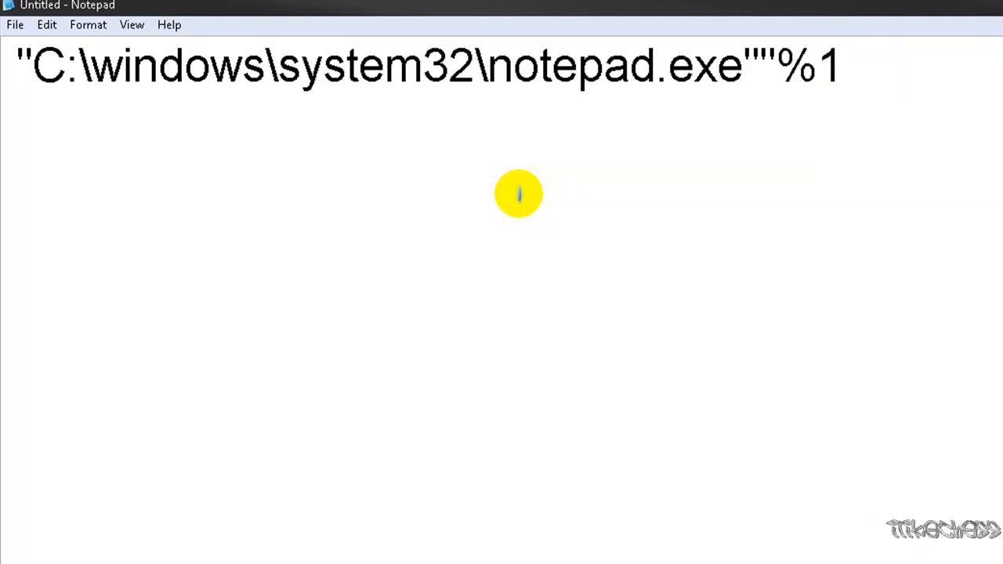
type("\"")
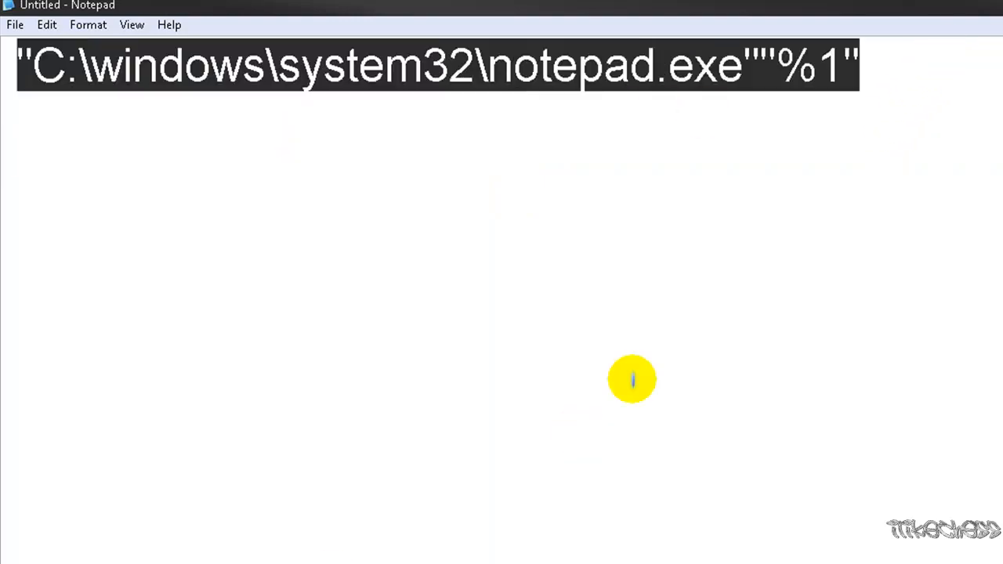
left_click(862, 70)
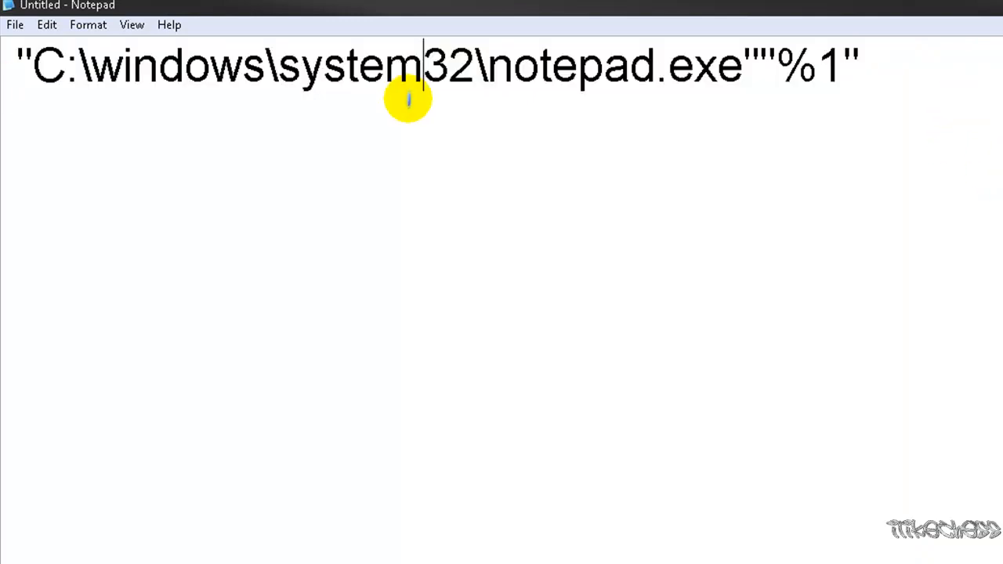
mouse_move(363, 110)
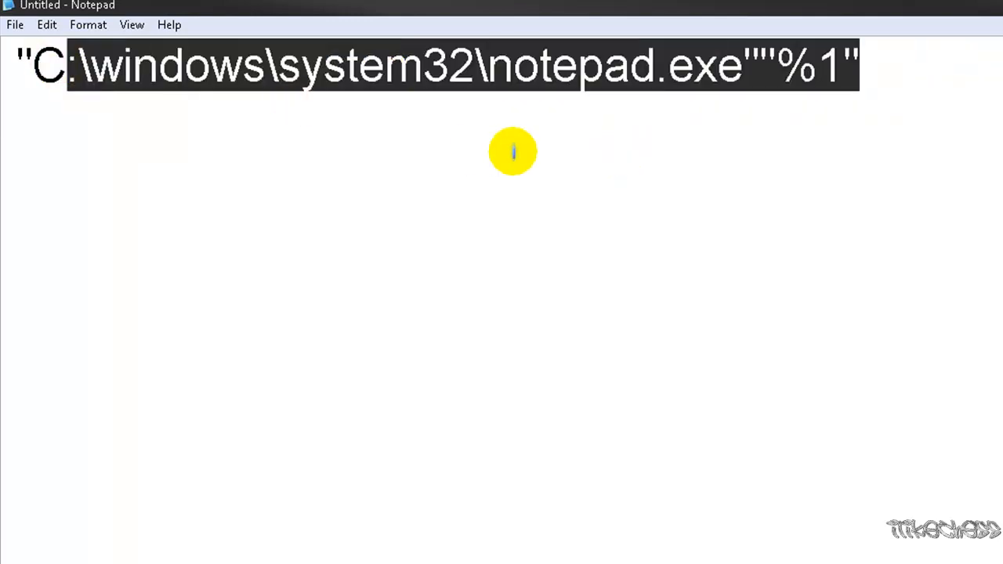
mouse_move(76, 124)
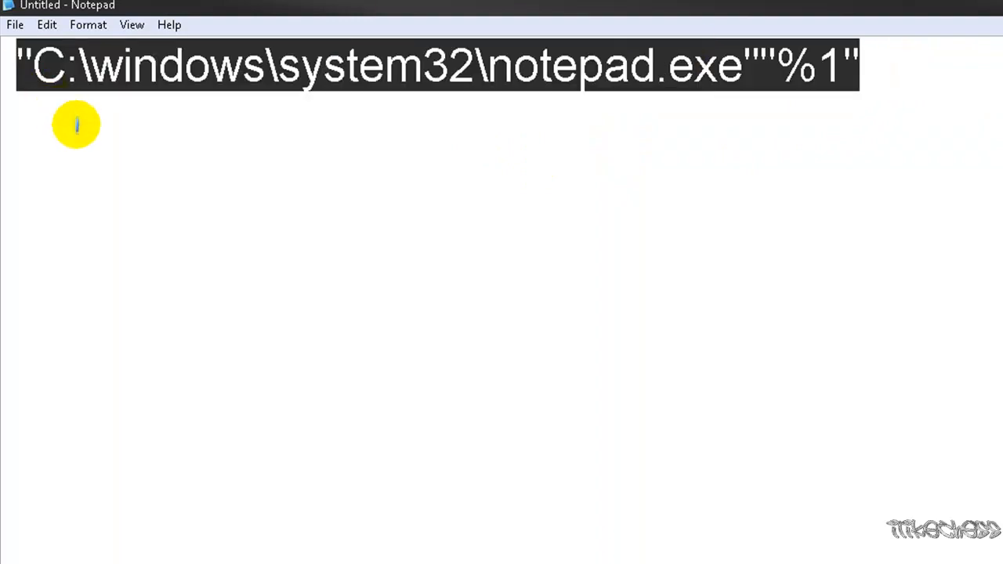
left_click(864, 70)
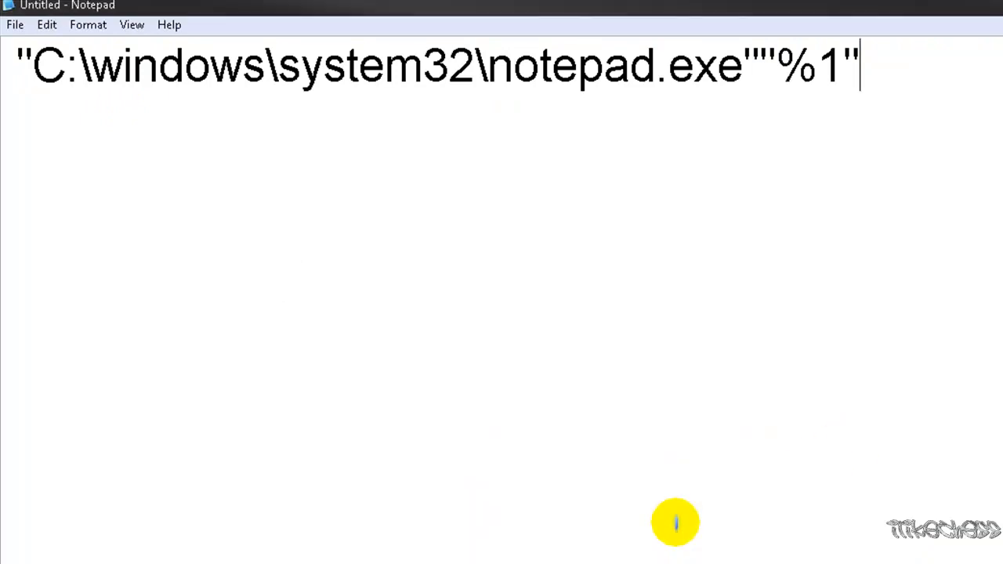
mouse_move(235, 110)
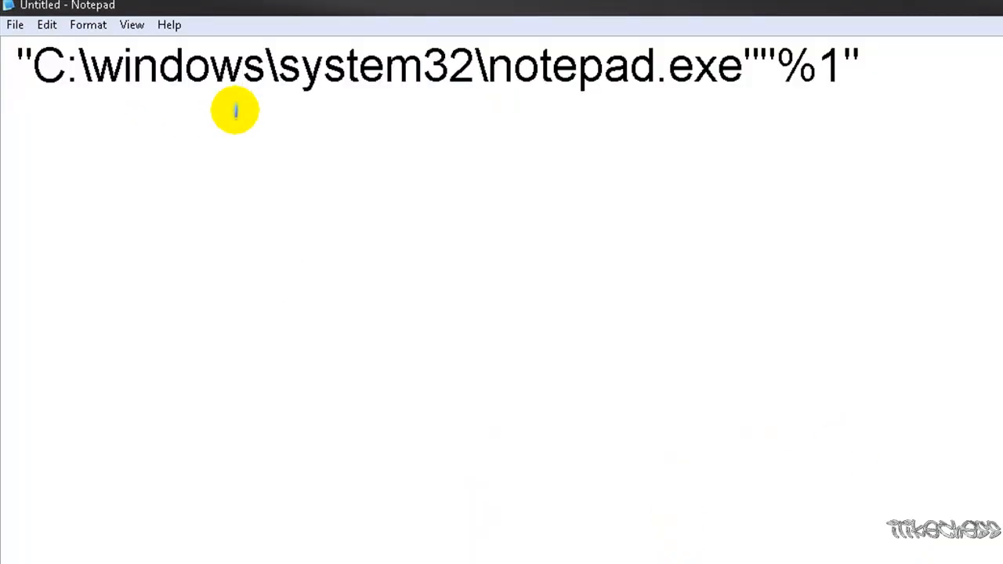
mouse_move(214, 134)
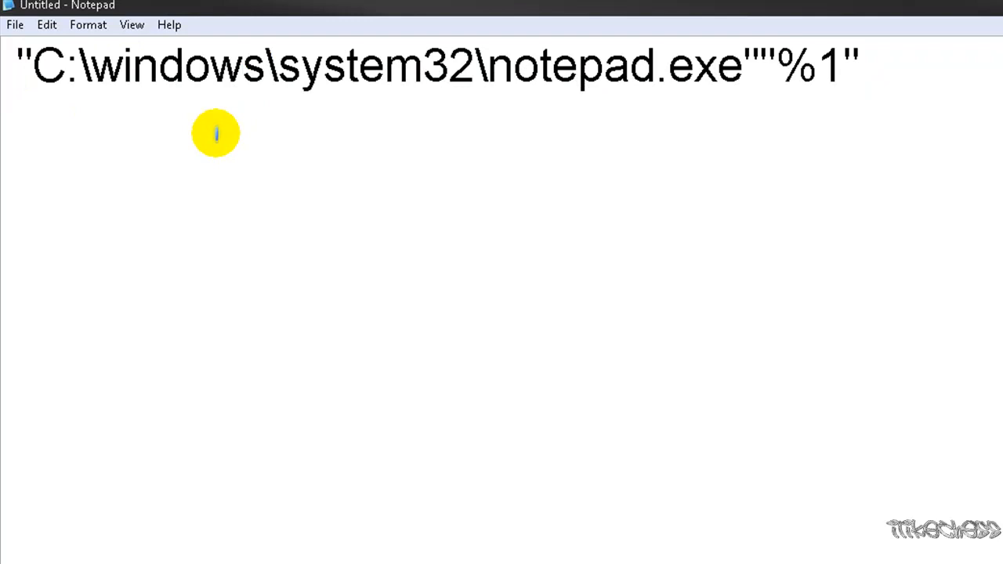